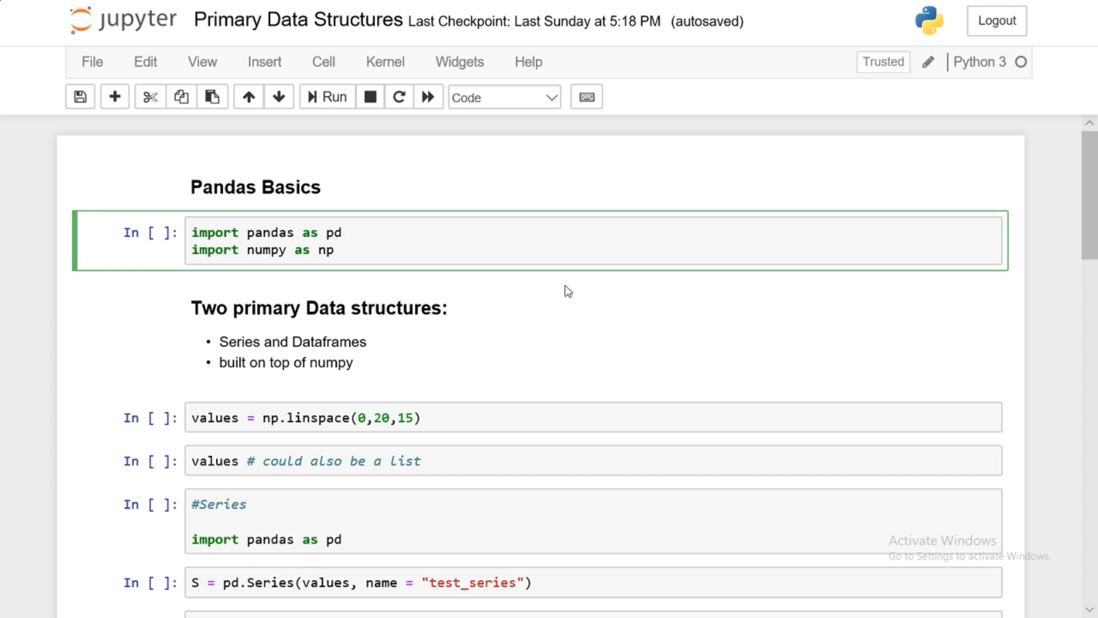
Select and run the import cell so pandas and numpy are loaded (execution count 1)
click(340, 232)
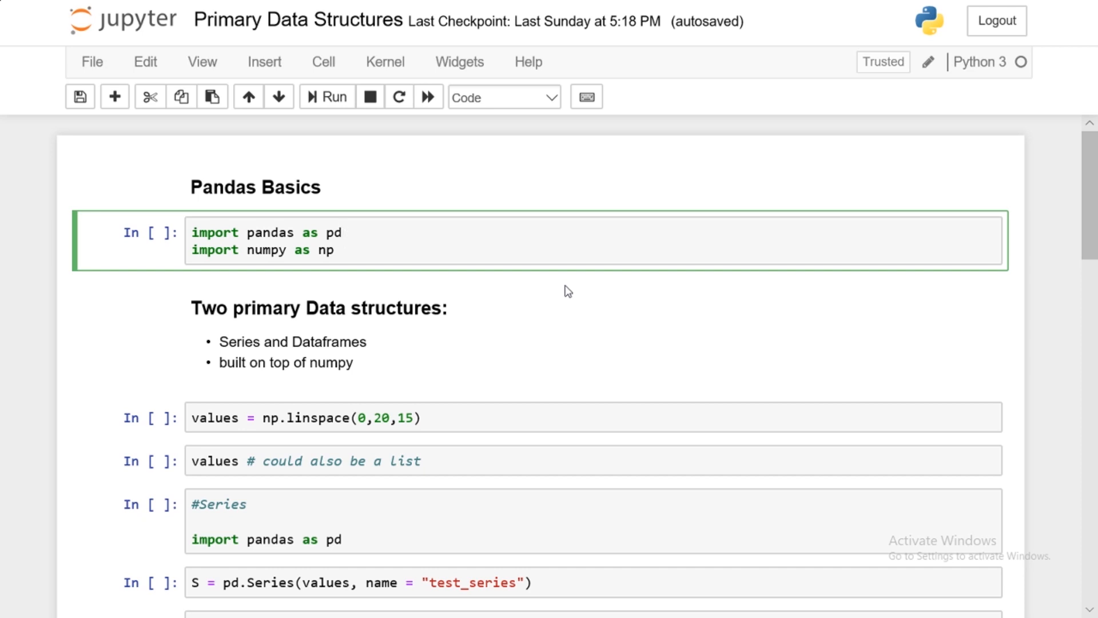
click(343, 232)
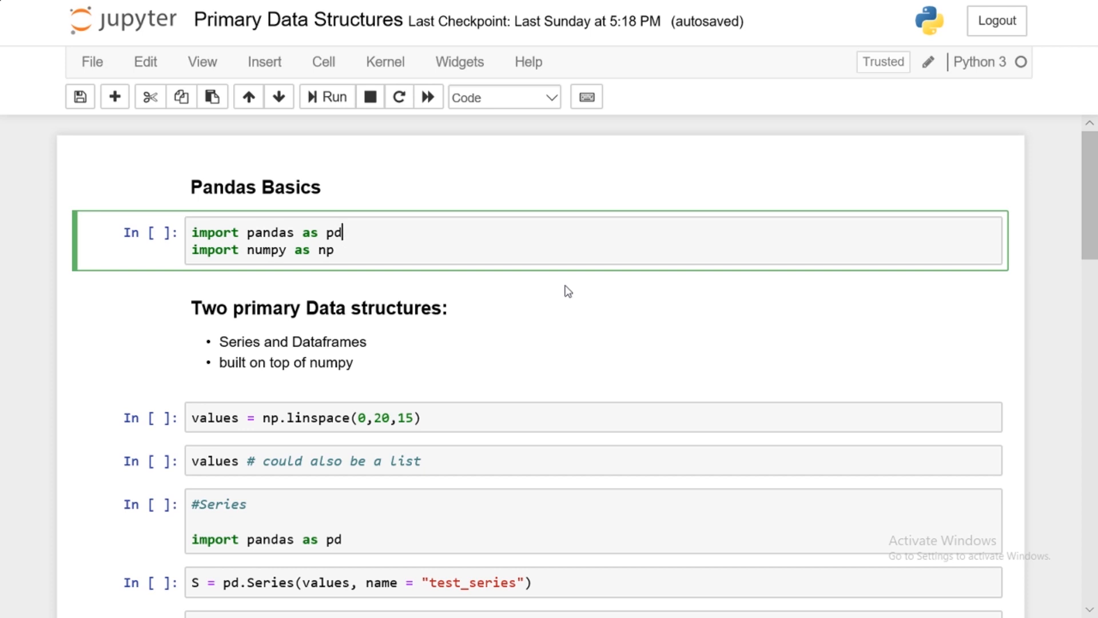
double_click(256, 186)
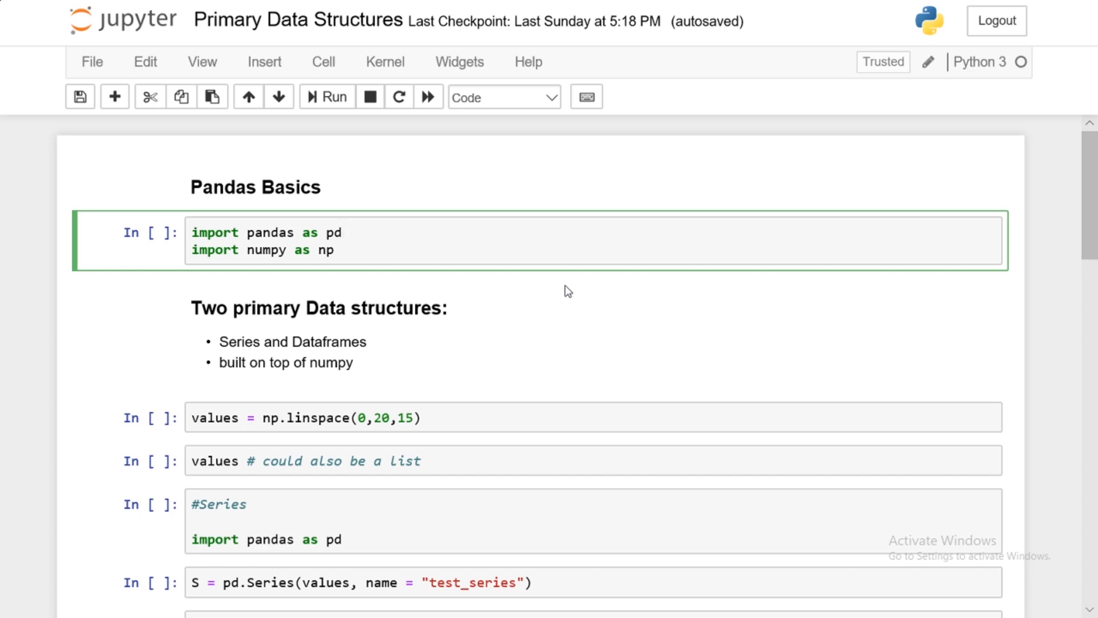
click(342, 232)
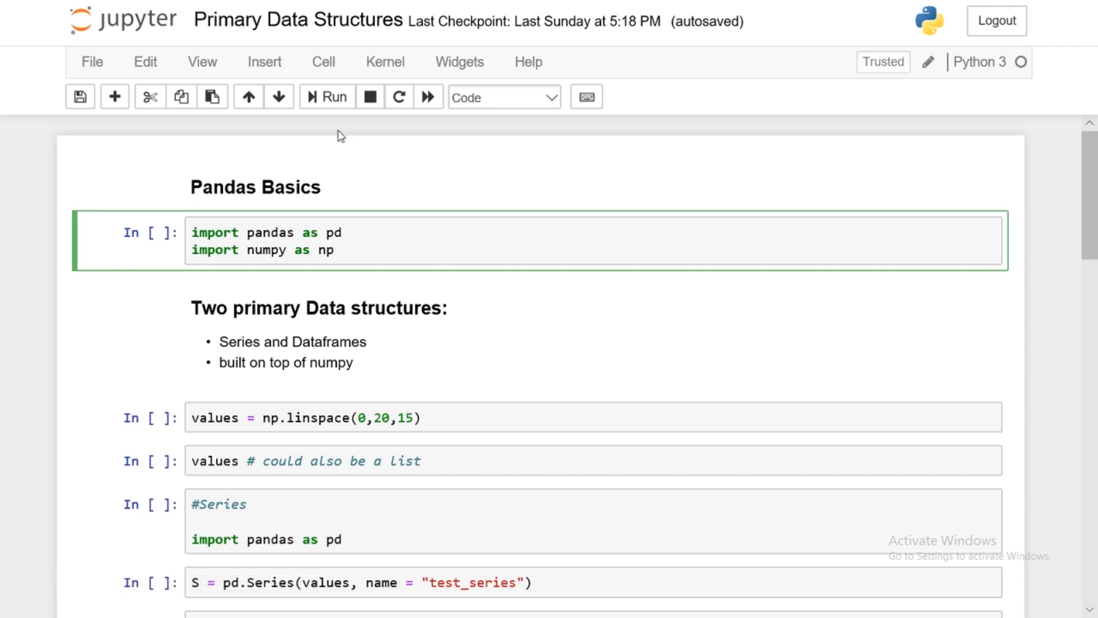
click(325, 97)
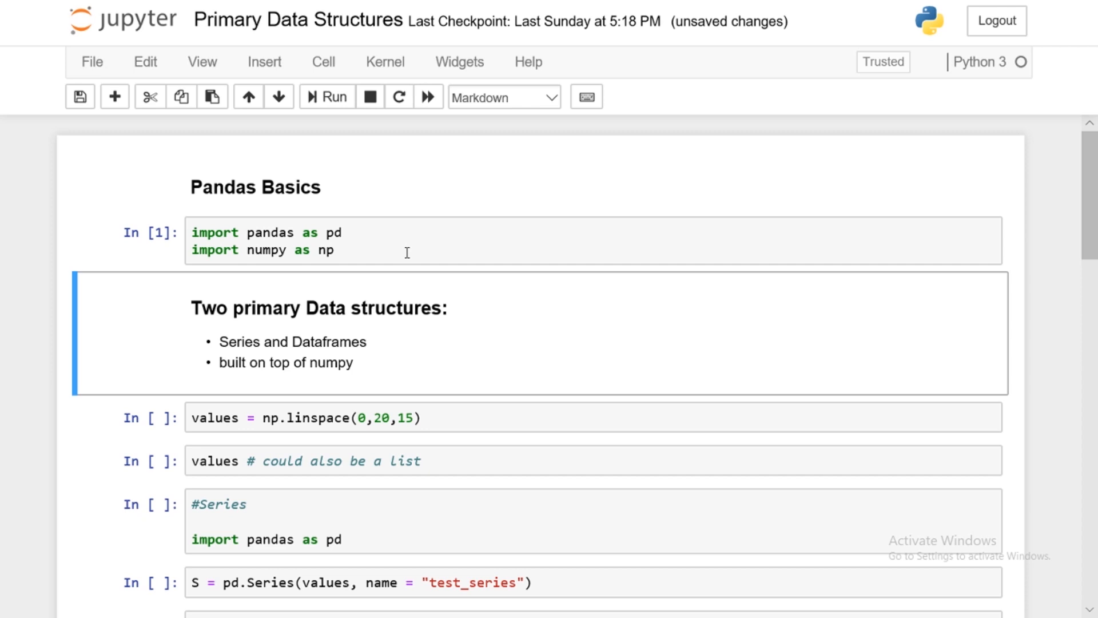
mouse_move(432, 246)
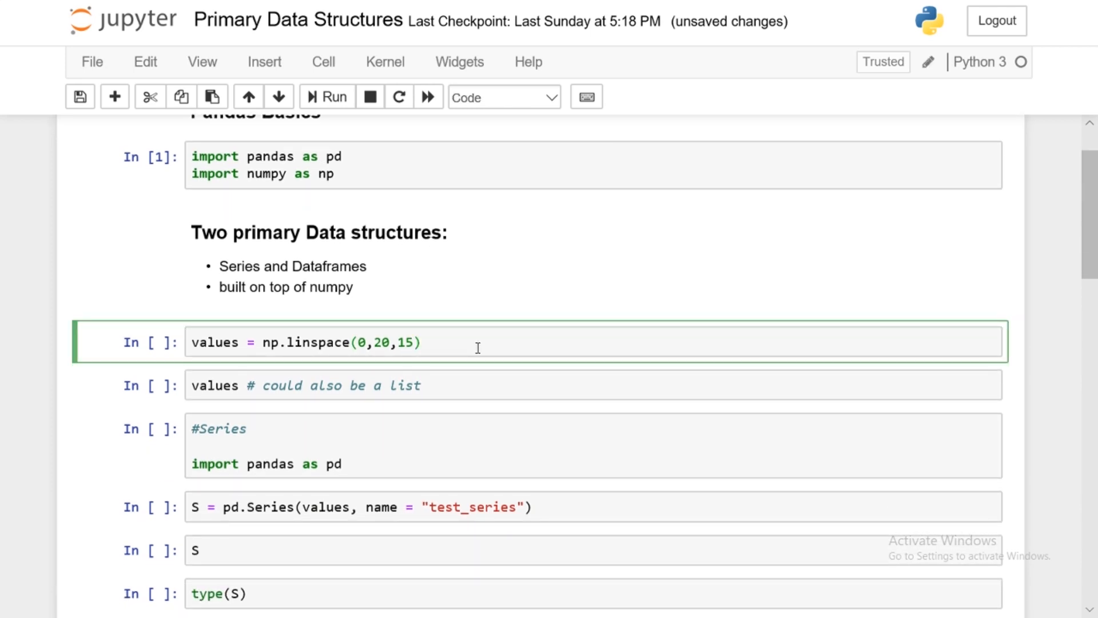
Run the cell defining values = np.linspace(0, 20, 15) with Shift+Enter
double_click(292, 266)
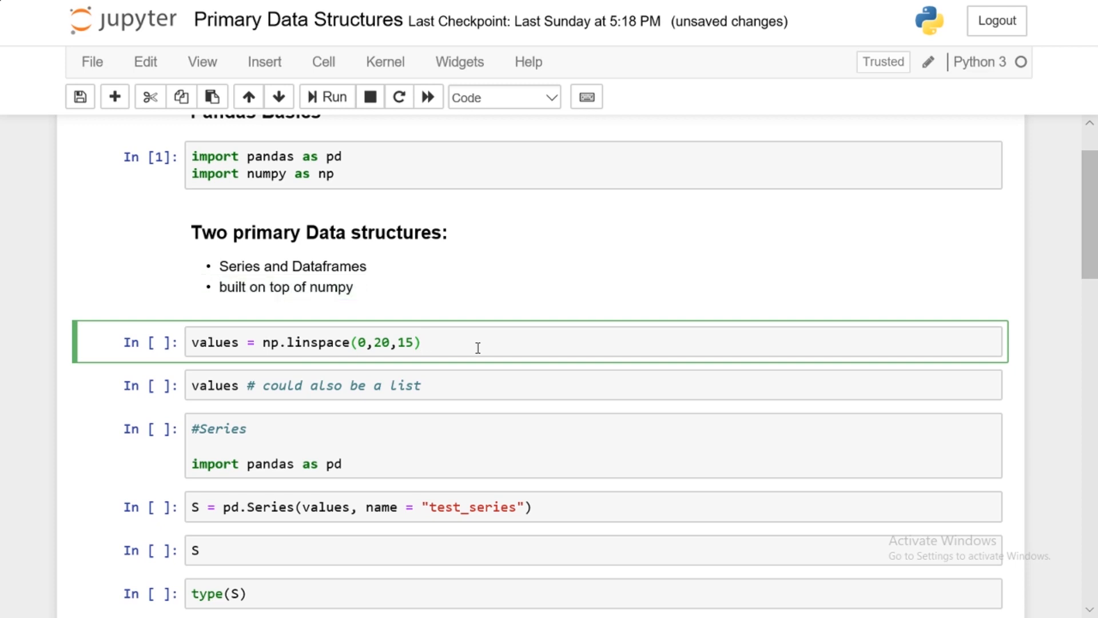
click(421, 342)
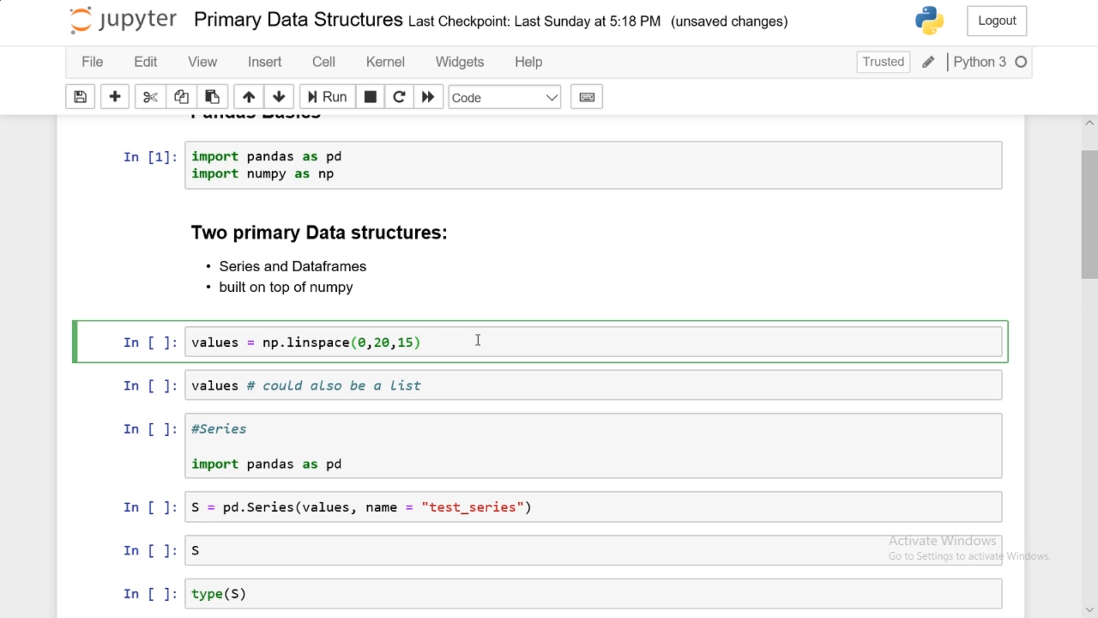
mouse_move(486, 344)
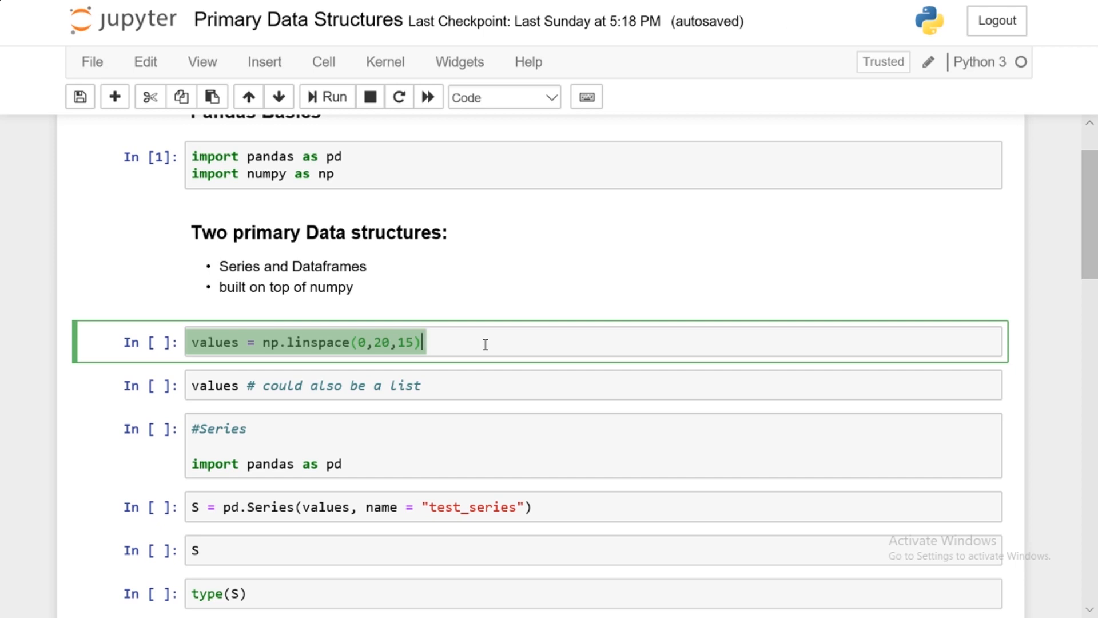
click(483, 342)
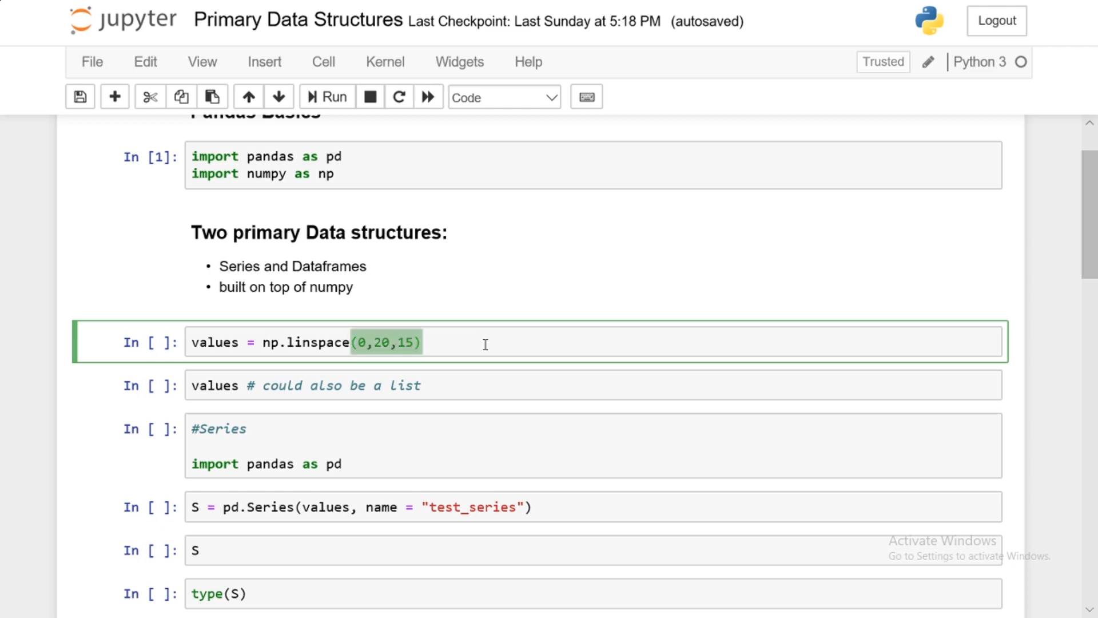
click(421, 342)
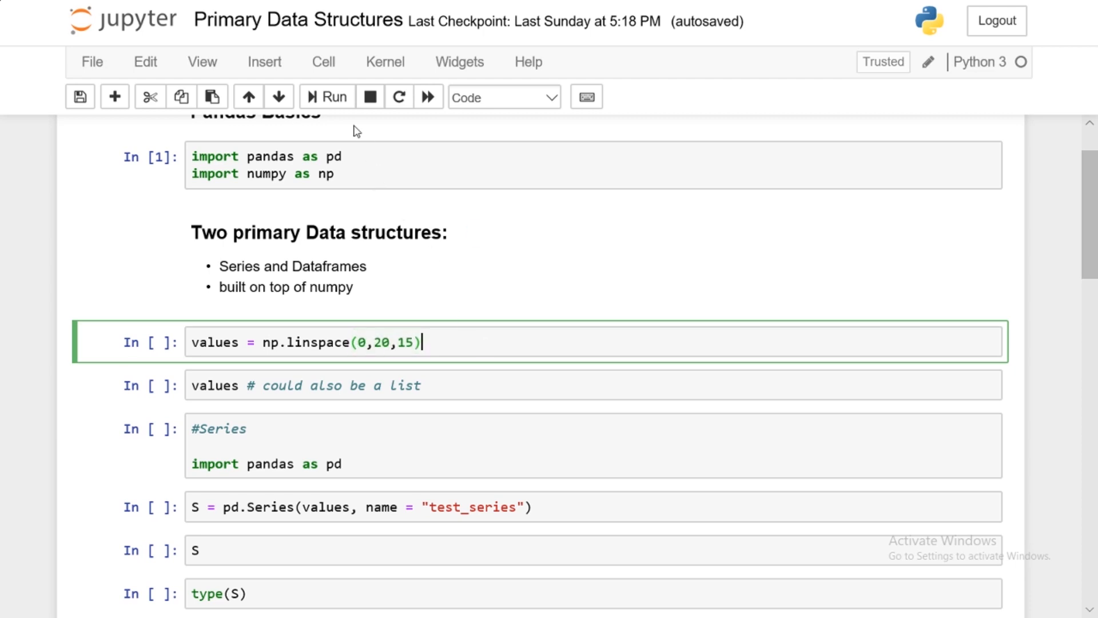
key(shift+enter)
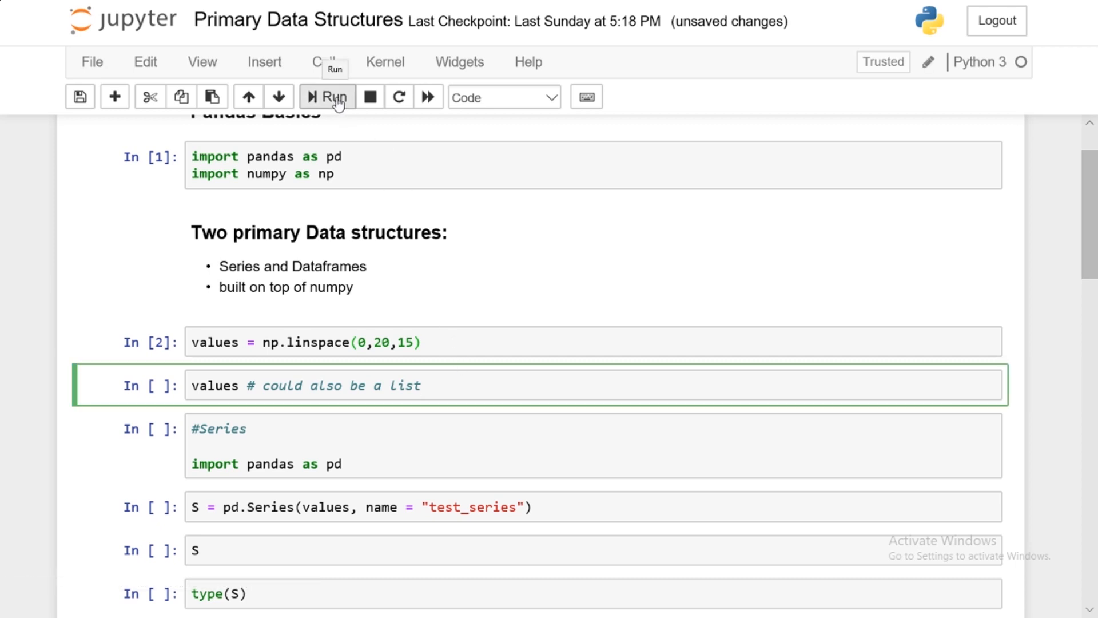
Display the 15-element values array and add a values.shape cell returning (15,)
click(326, 96)
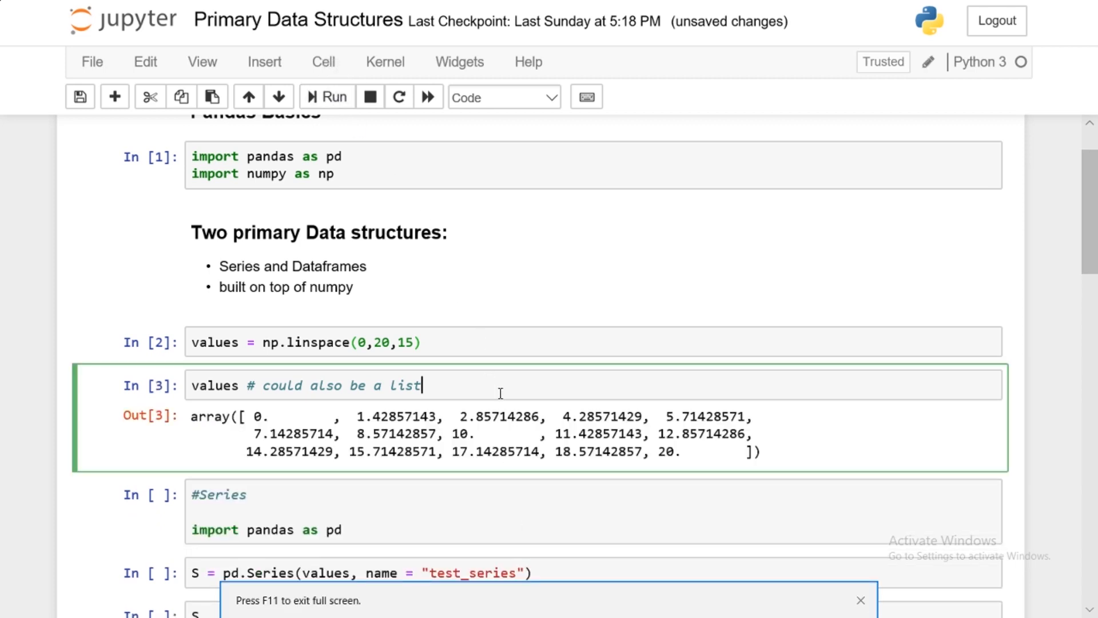
click(861, 600)
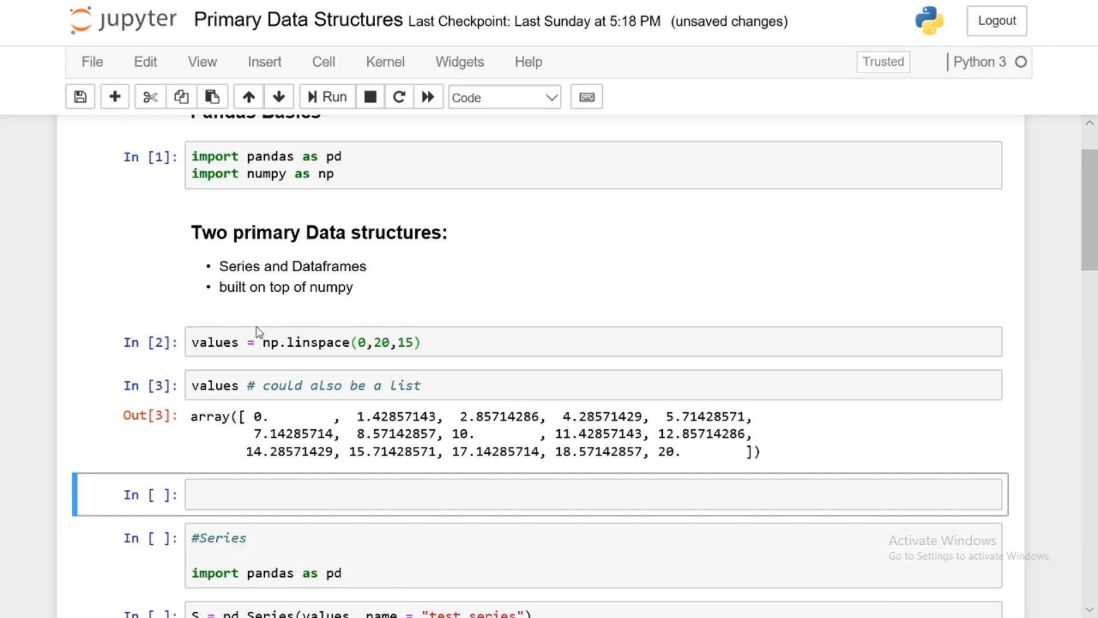
text(values.shape)
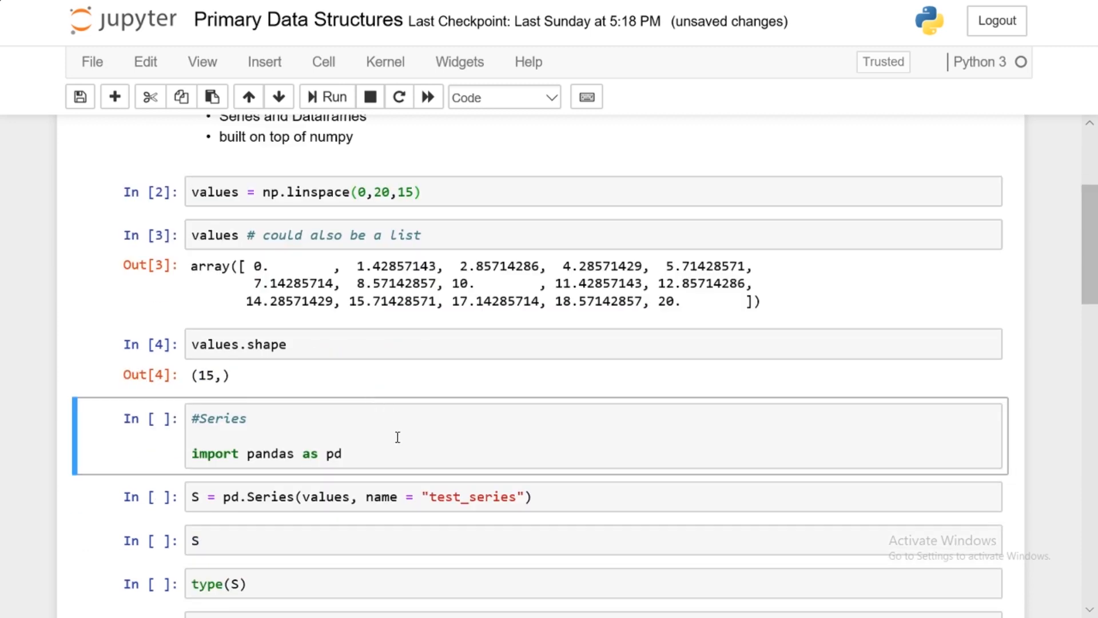
click(397, 441)
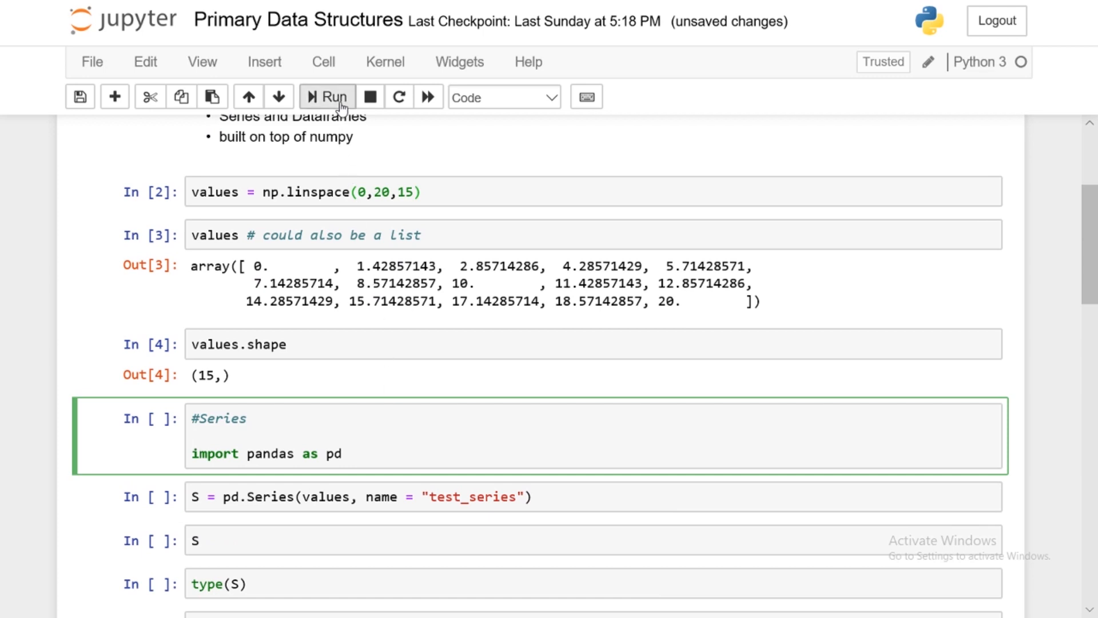
Run the #Series import cell and move into the pd.Series creation cell
click(325, 96)
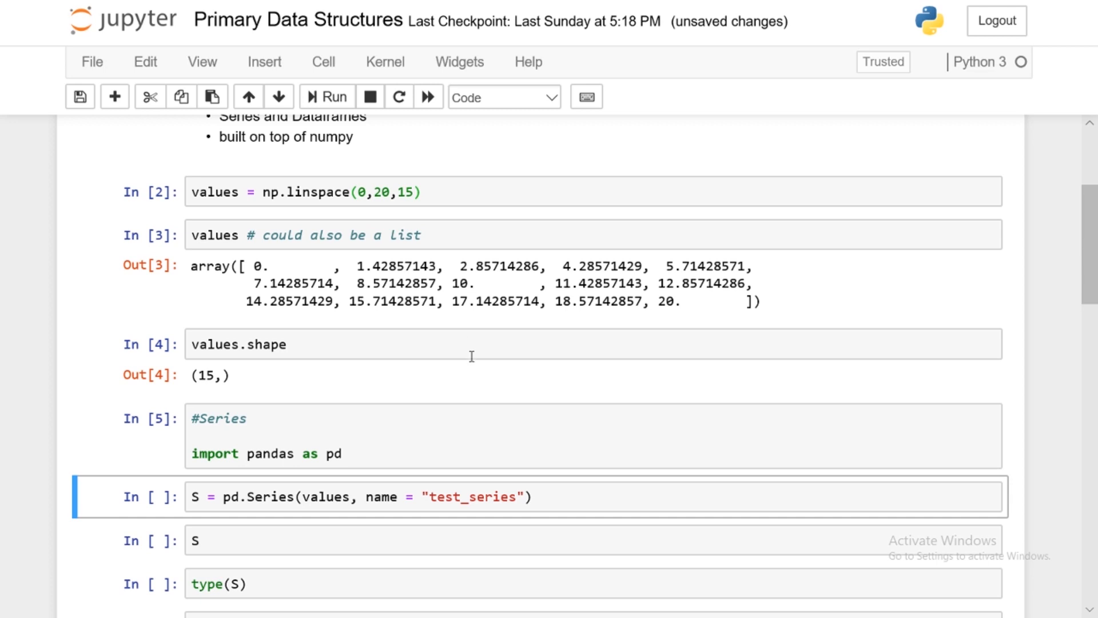
click(546, 496)
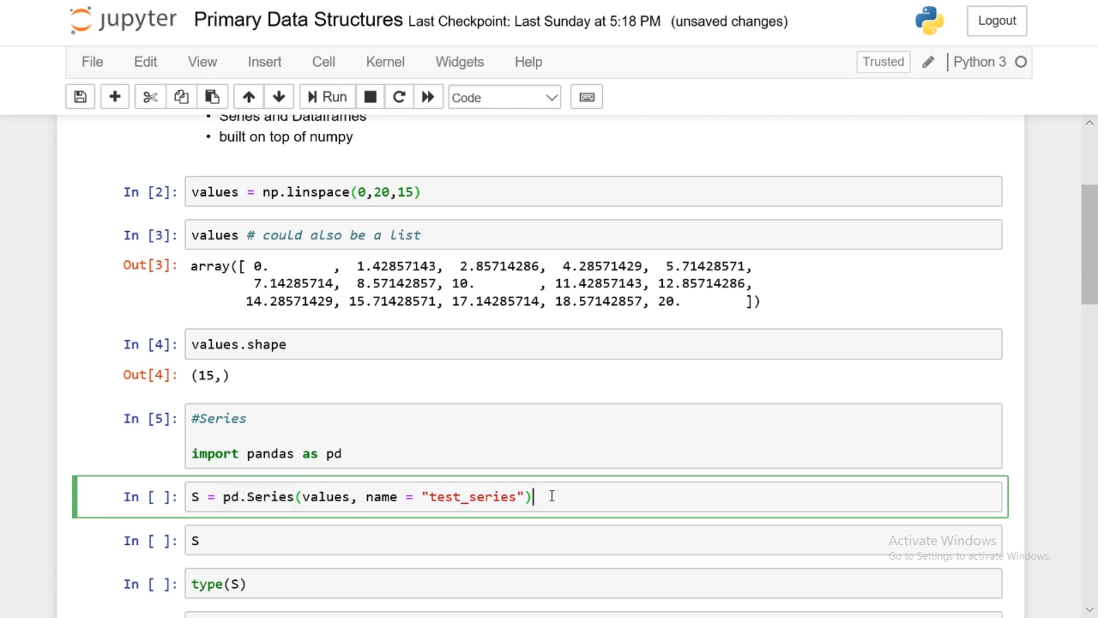
double_click(324, 497)
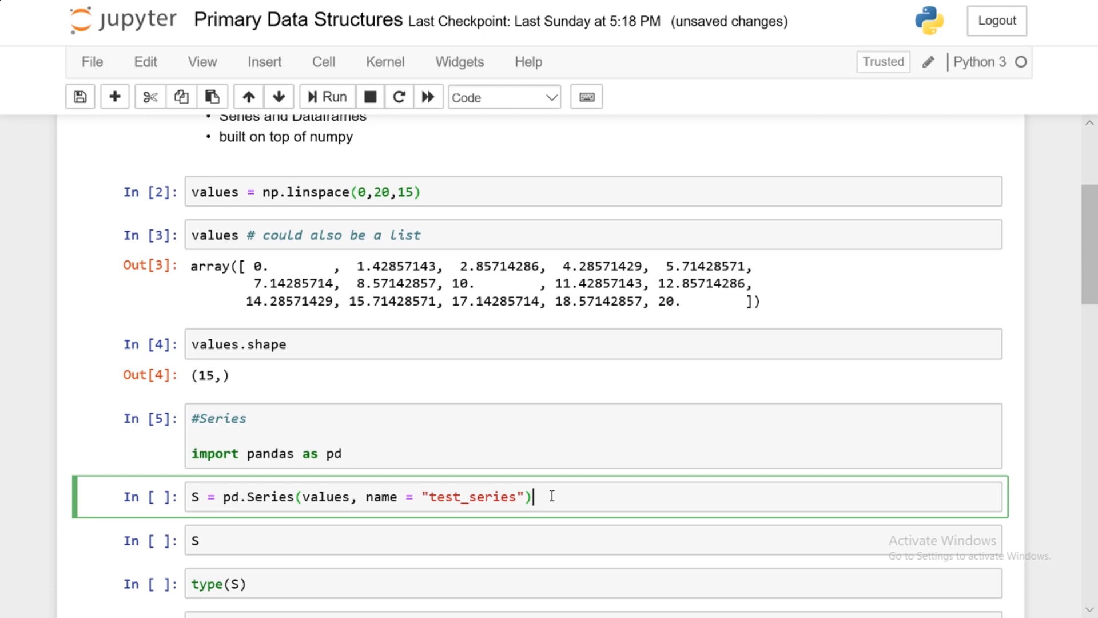
mouse_move(463, 153)
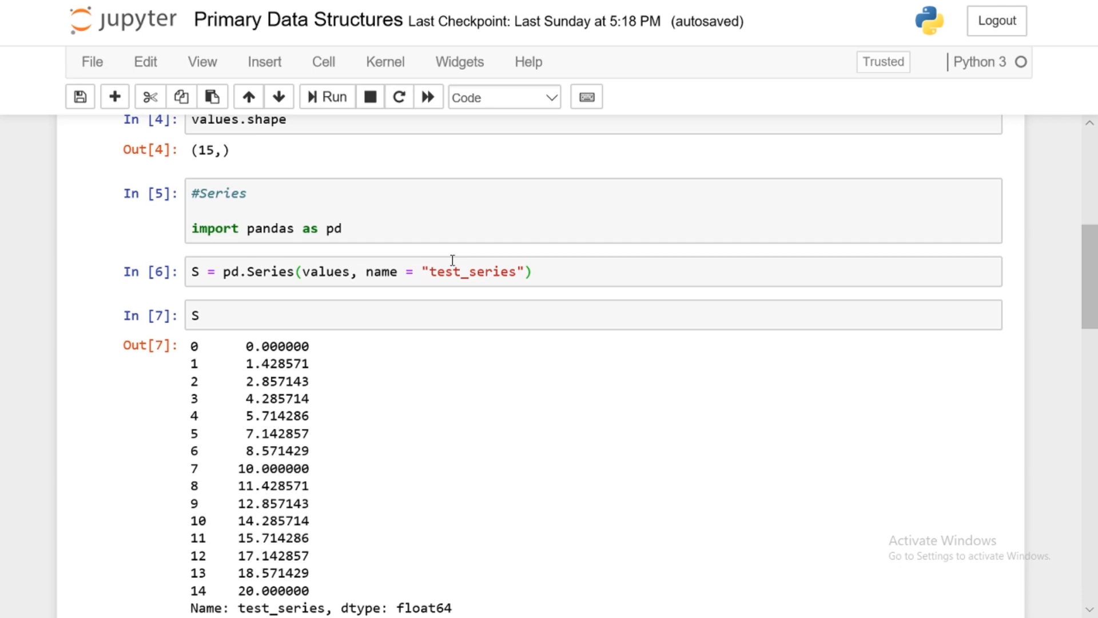
mouse_move(412, 309)
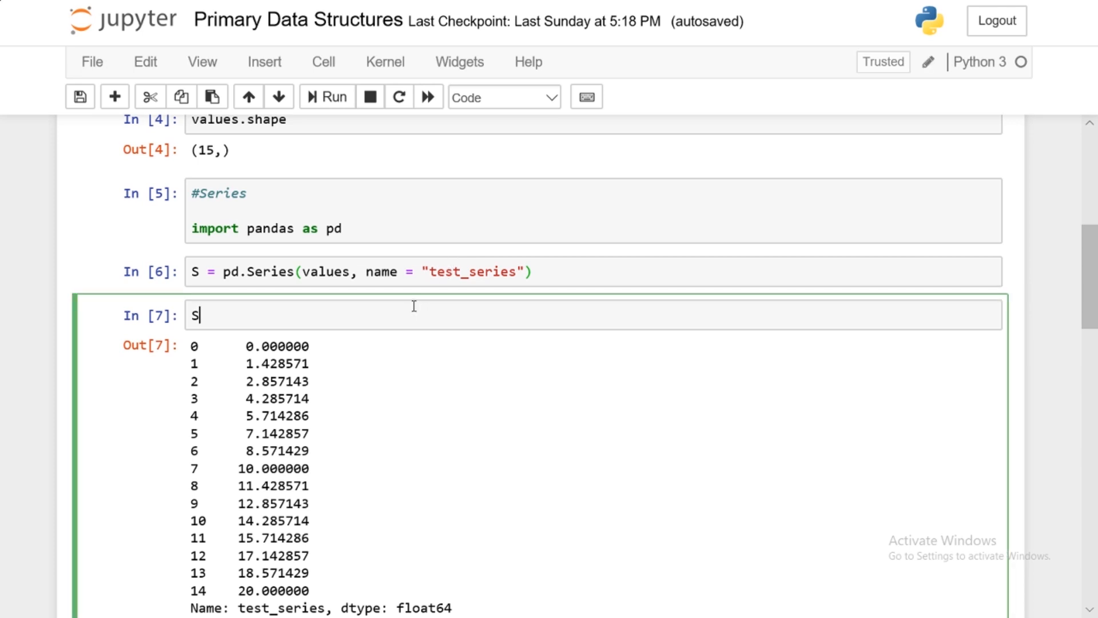
Scroll to the Components of a Series section and enter the S.index cell
scroll(down, 3)
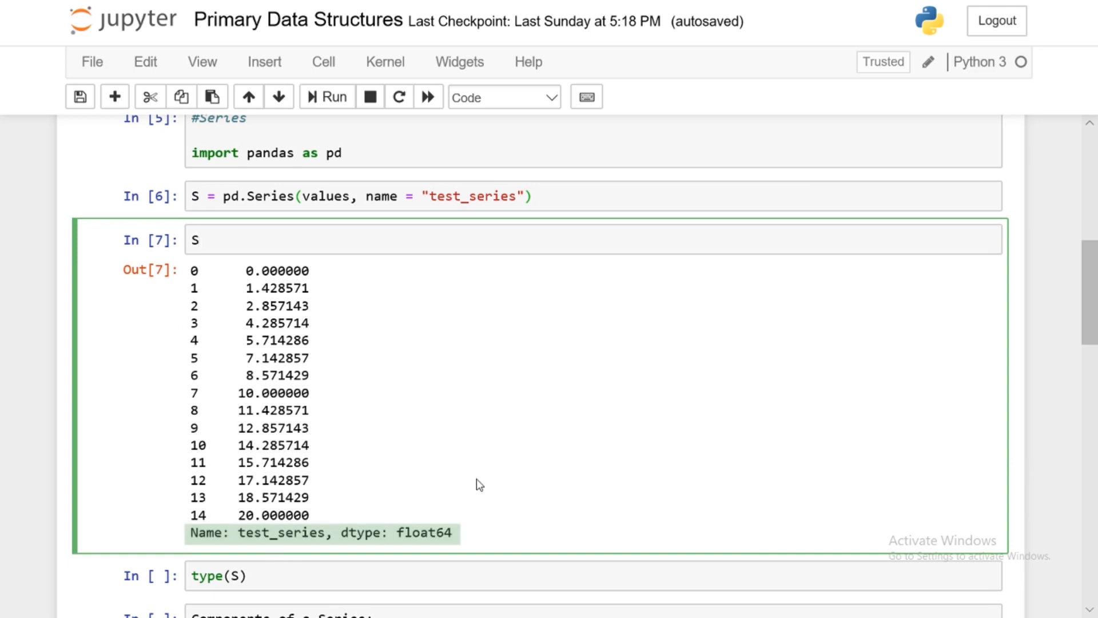
scroll(down, 3)
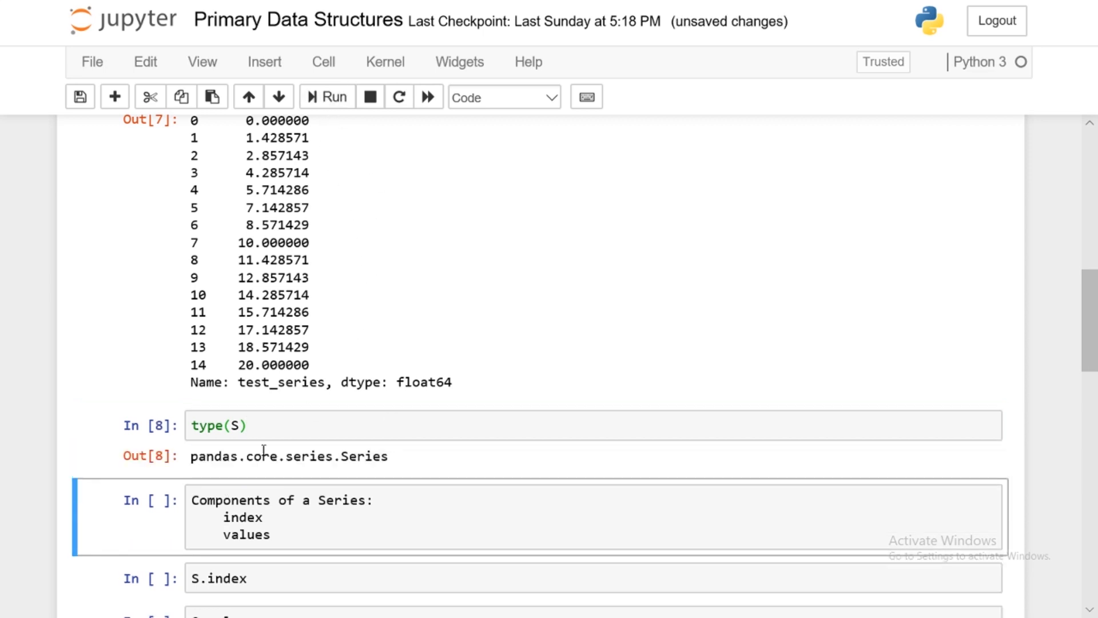
double_click(287, 456)
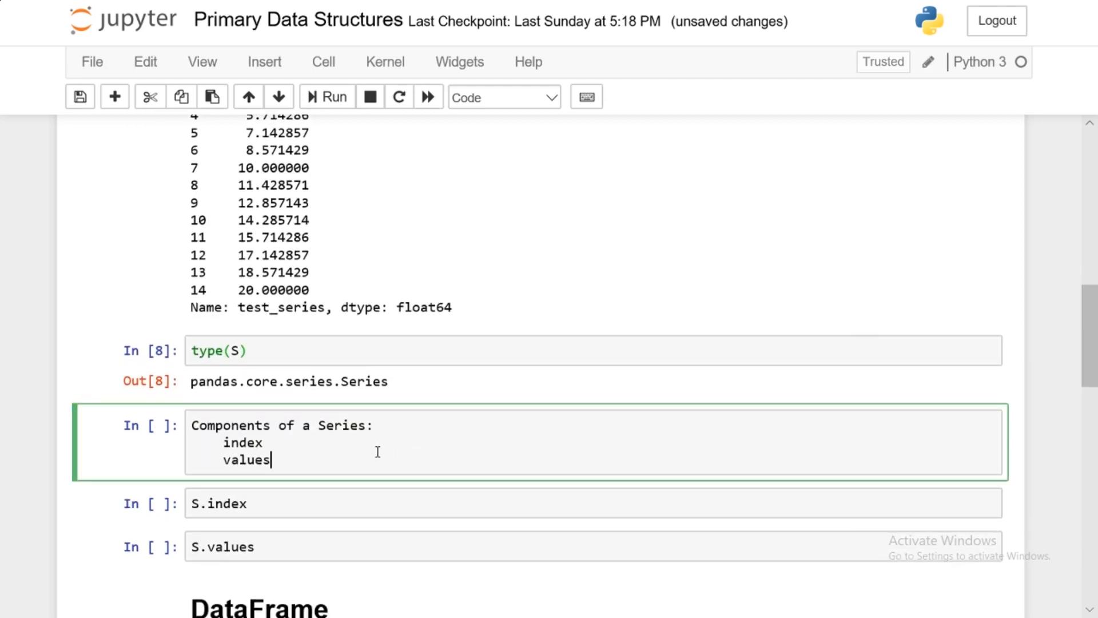
scroll(up, 3)
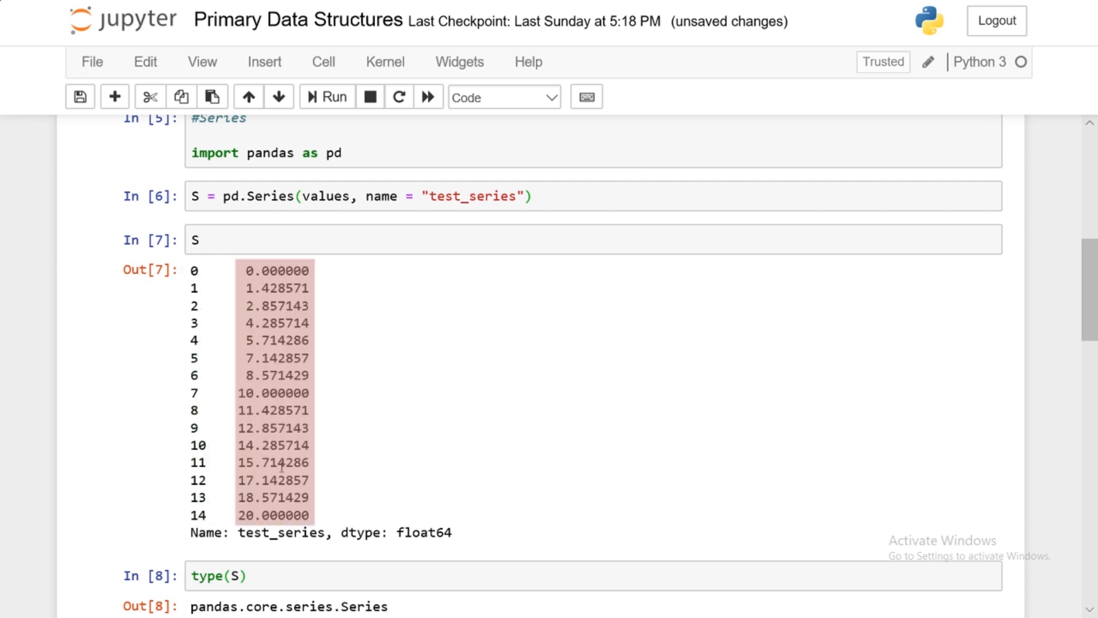
scroll(down, 3)
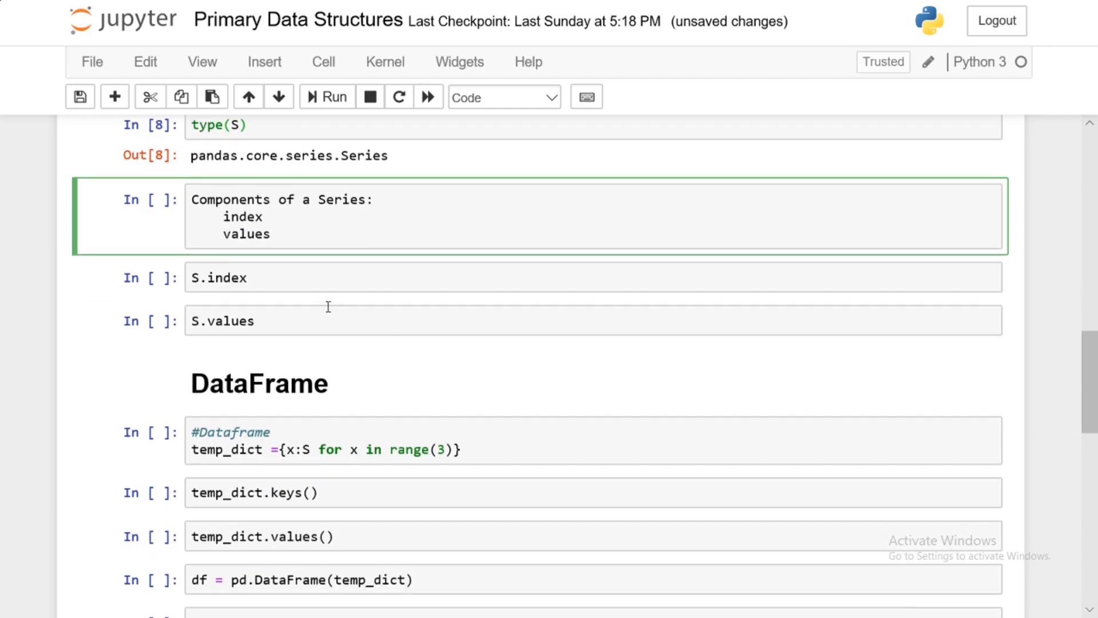
click(270, 234)
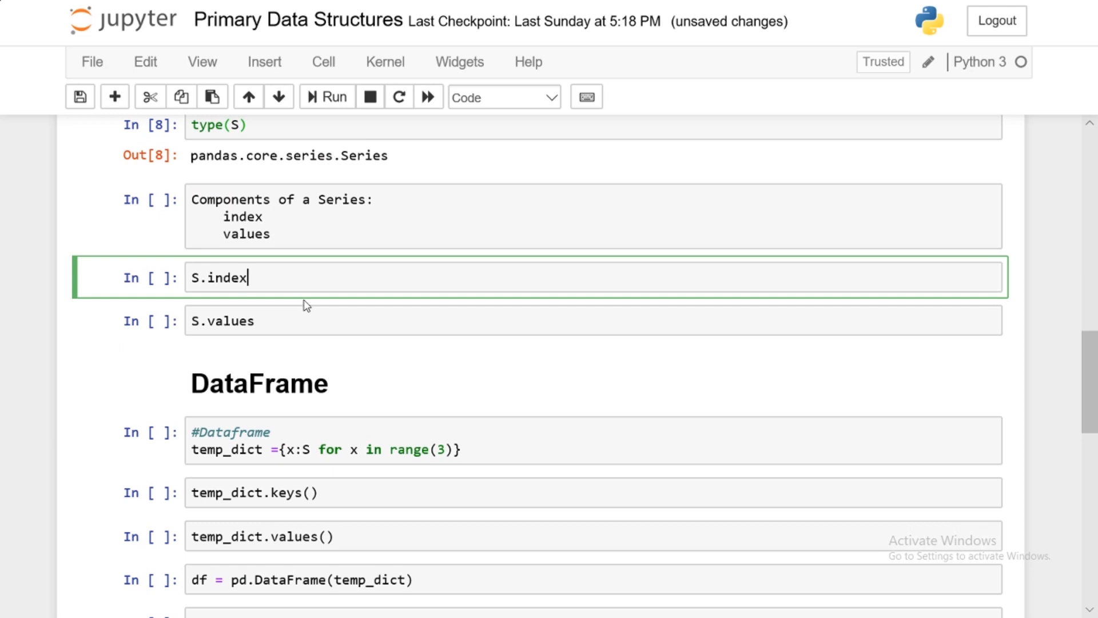
mouse_move(312, 290)
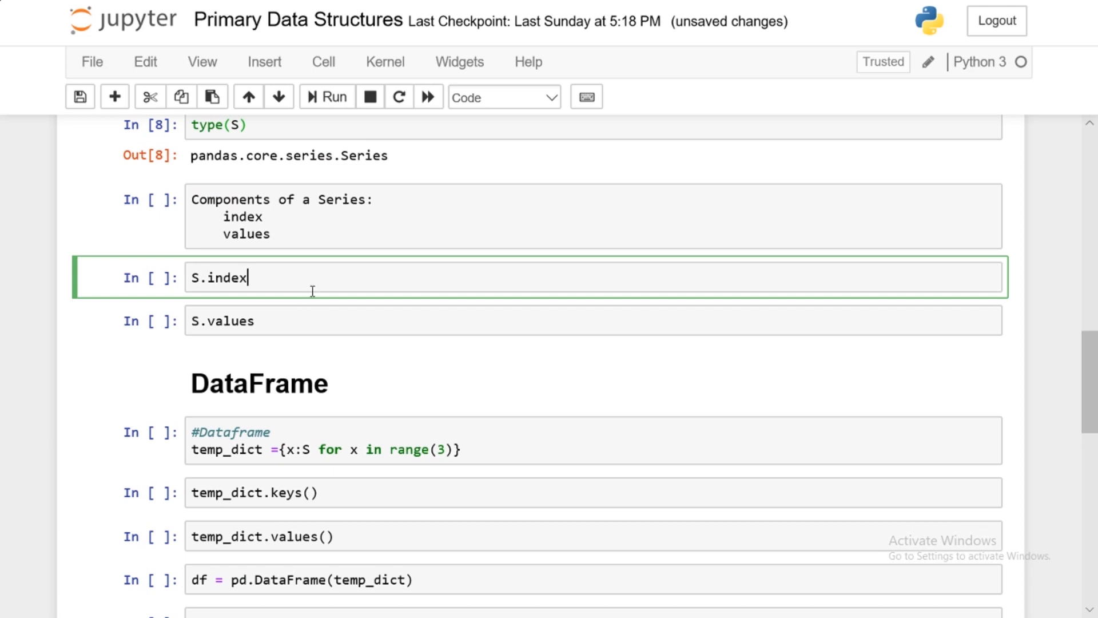
Show S.index as RangeIndex(0, 15, 1) and S.values as the 15-value array, then save
click(326, 97)
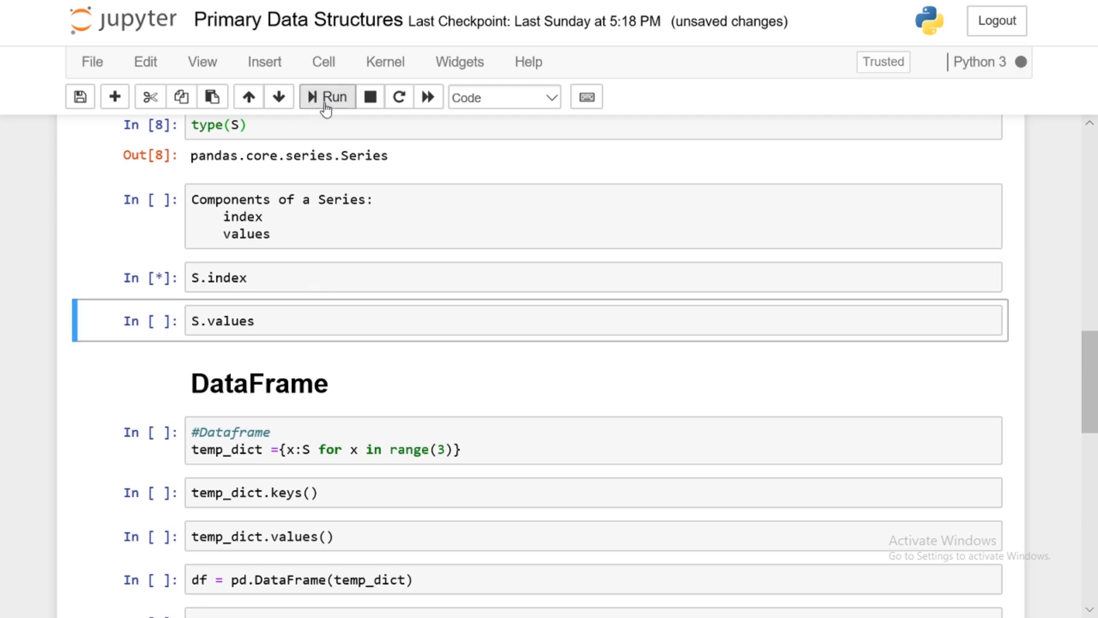
click(325, 97)
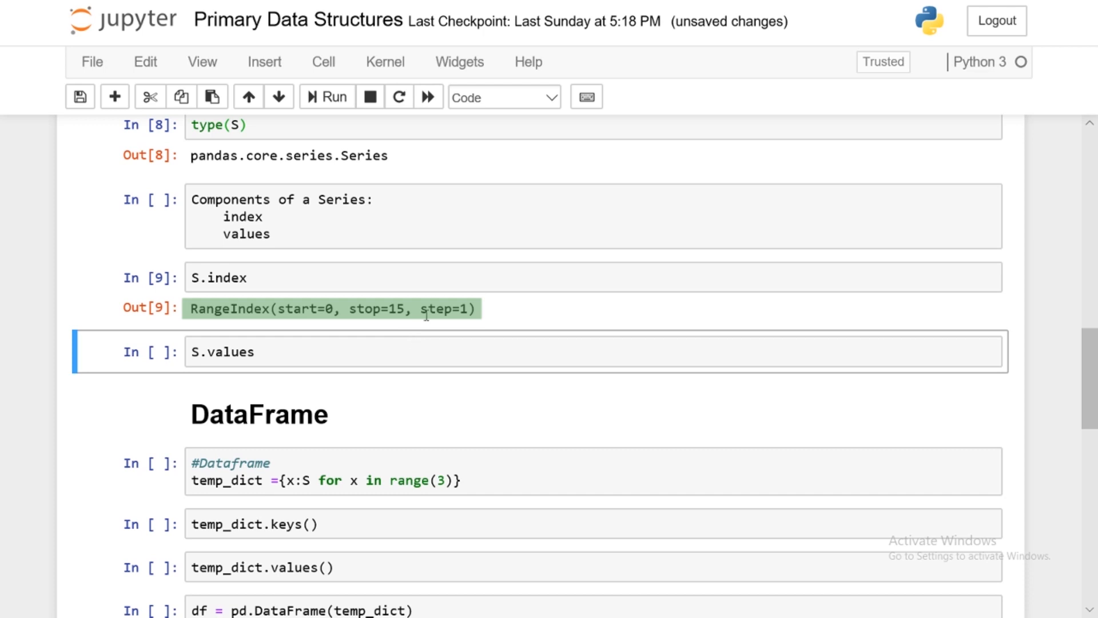
click(324, 351)
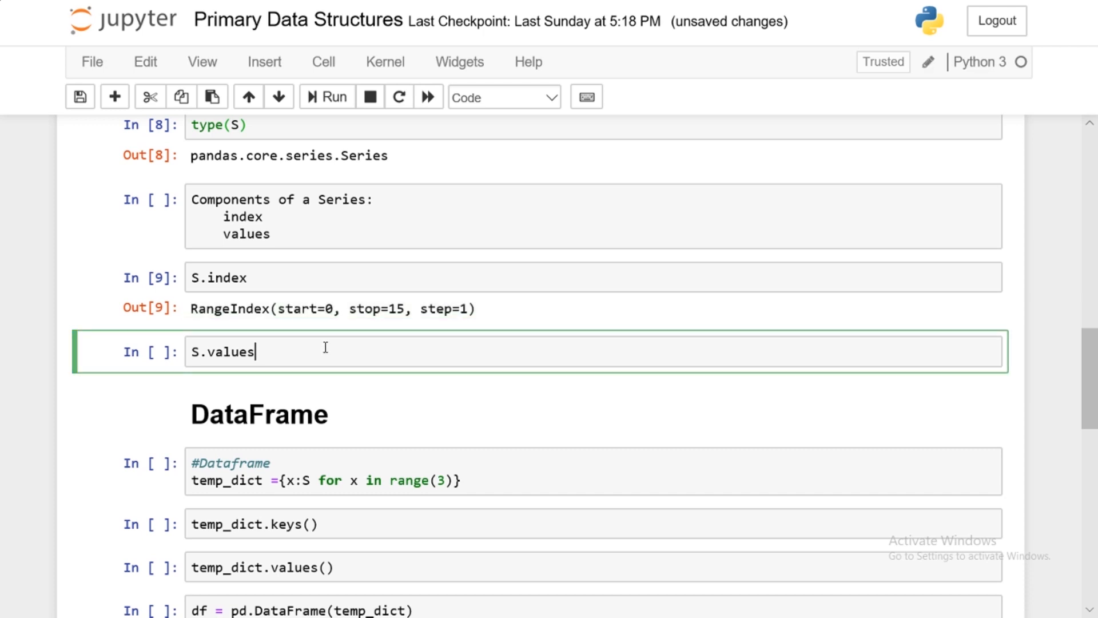
click(326, 97)
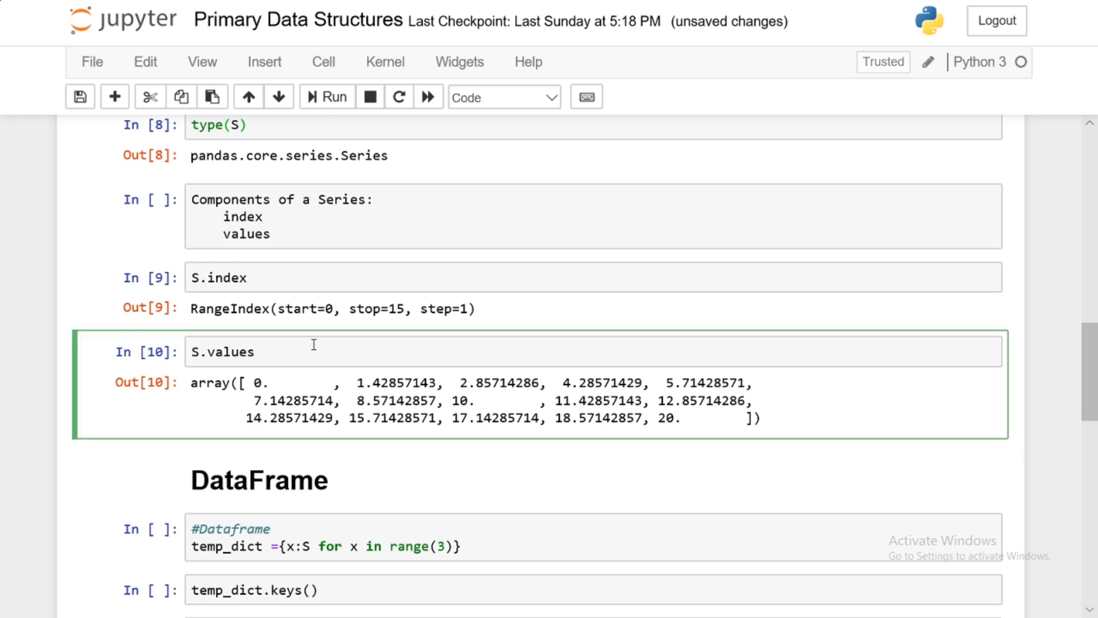
click(193, 351)
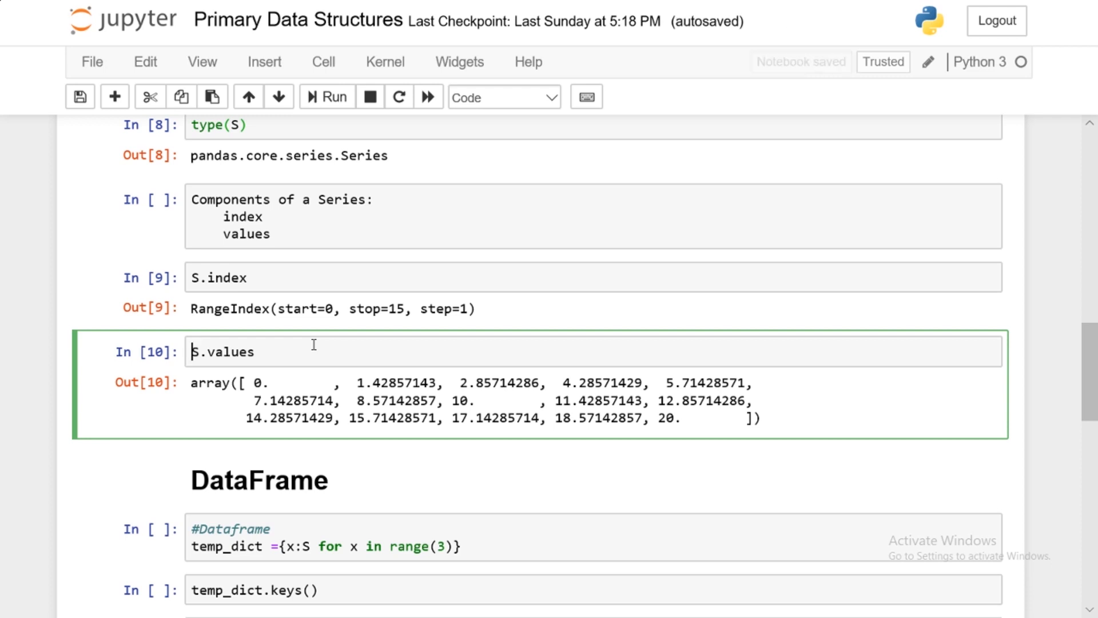
key(ctrl+s)
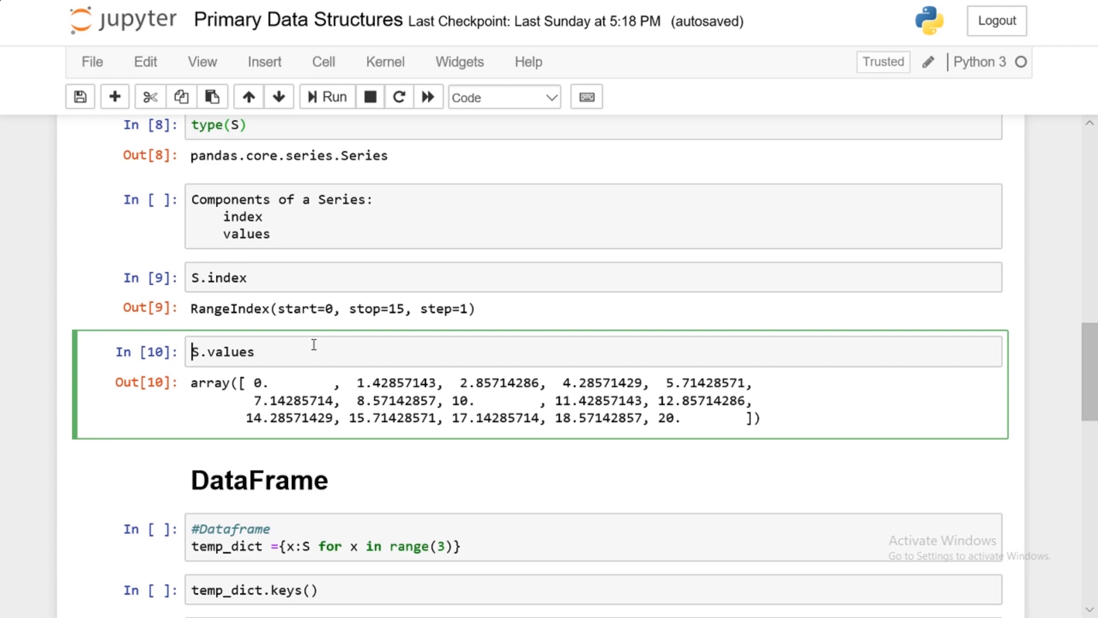
Define temp_dict and run temp_dict.keys() returning dict_keys([0, 1, 2]) and temp_dict.values()
scroll(down, 3)
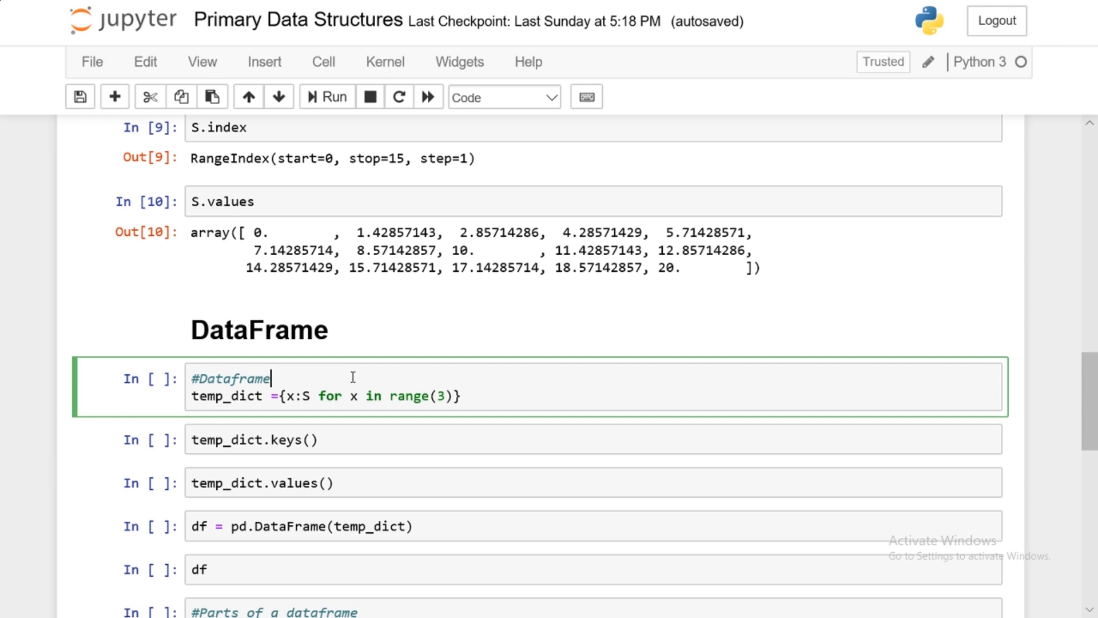
double_click(225, 395)
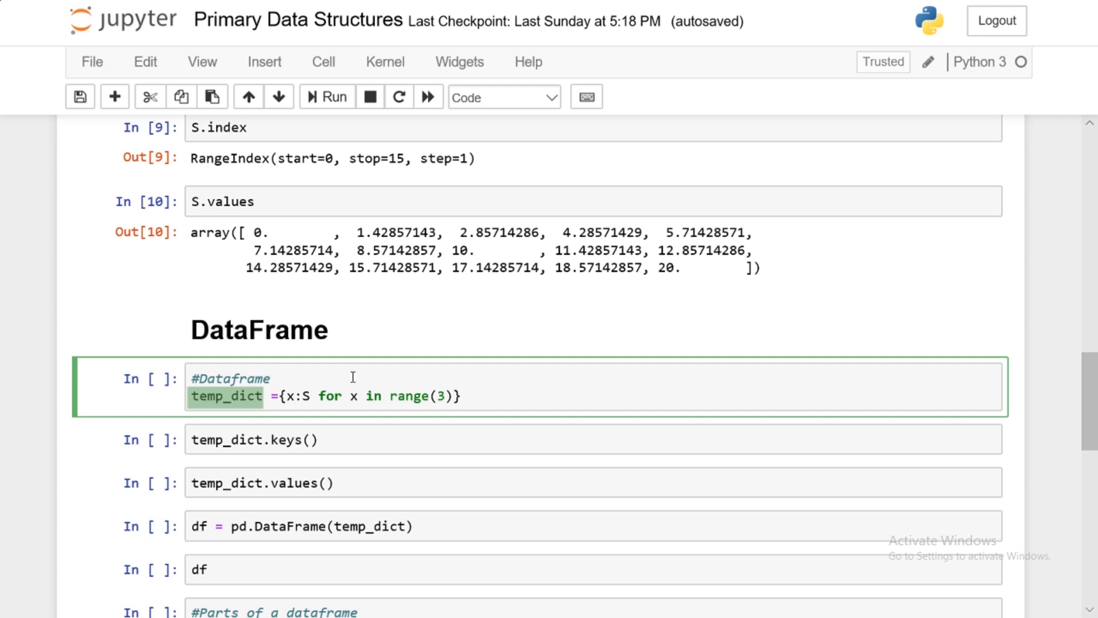
double_click(286, 439)
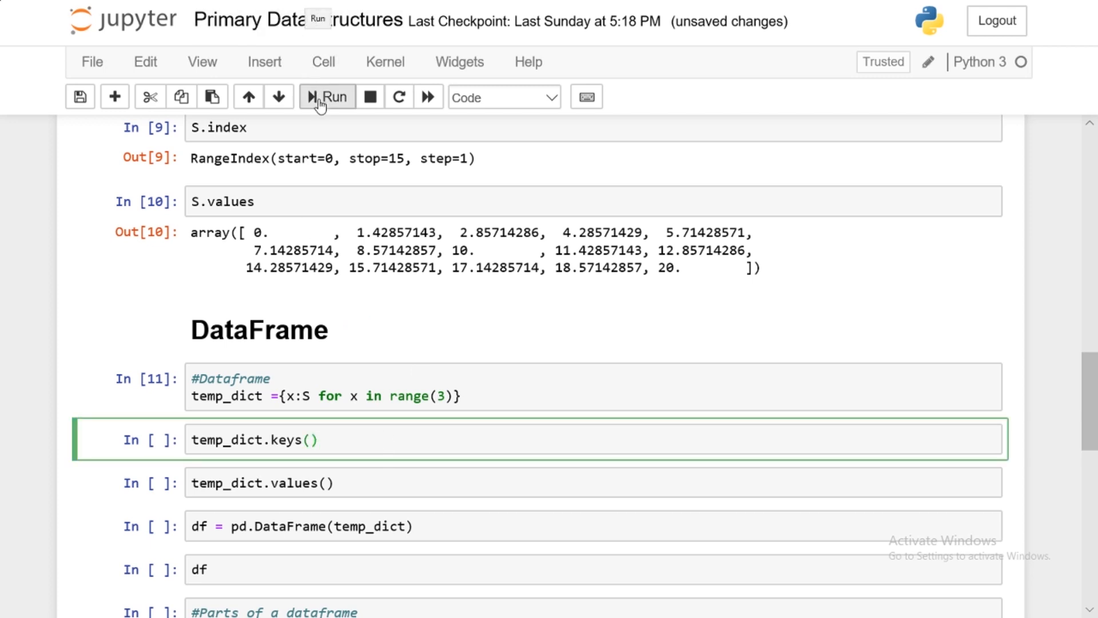
click(325, 97)
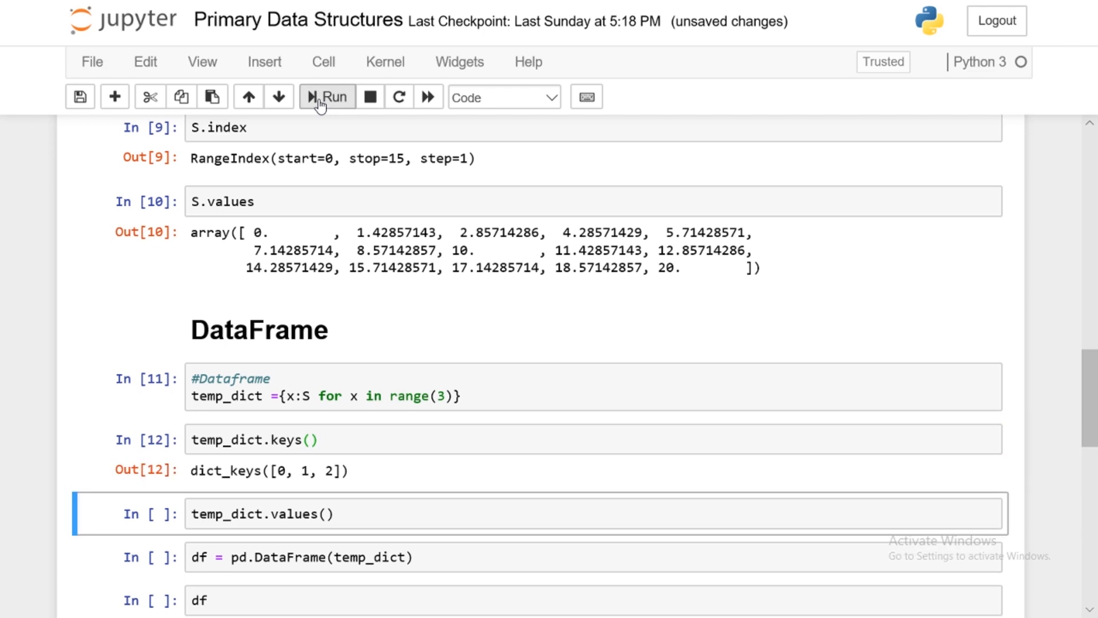
click(326, 96)
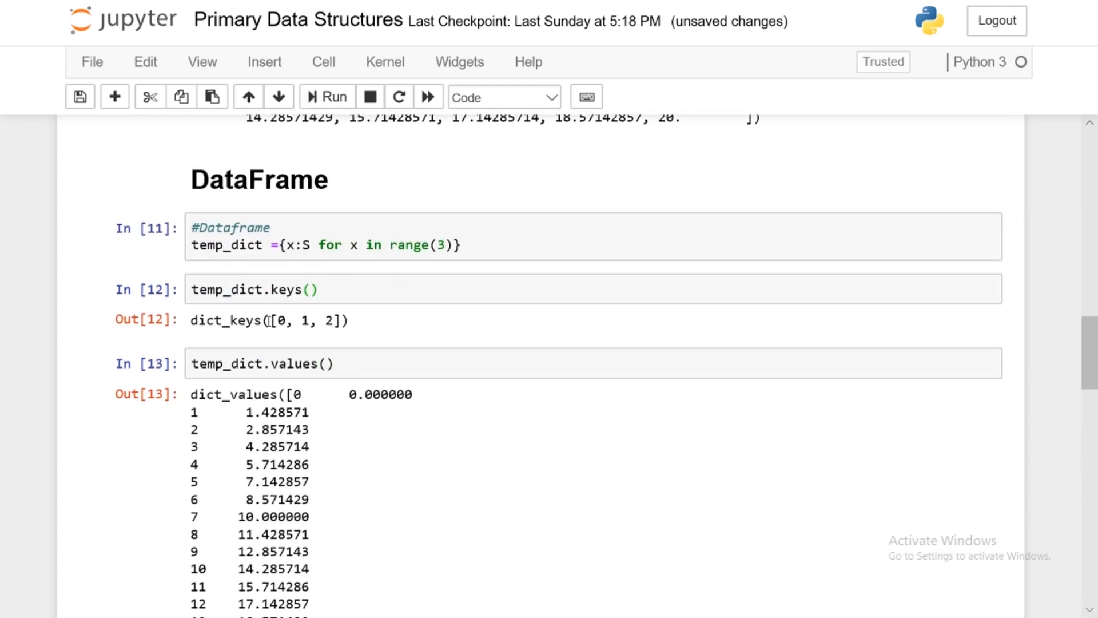
scroll(down, 3)
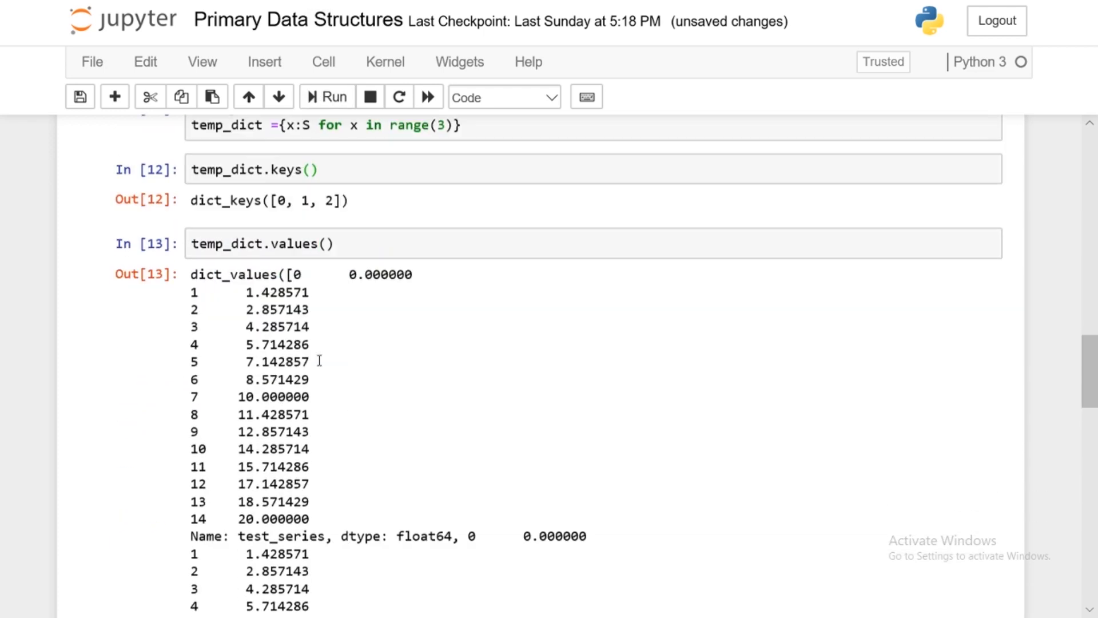
scroll(down, 3)
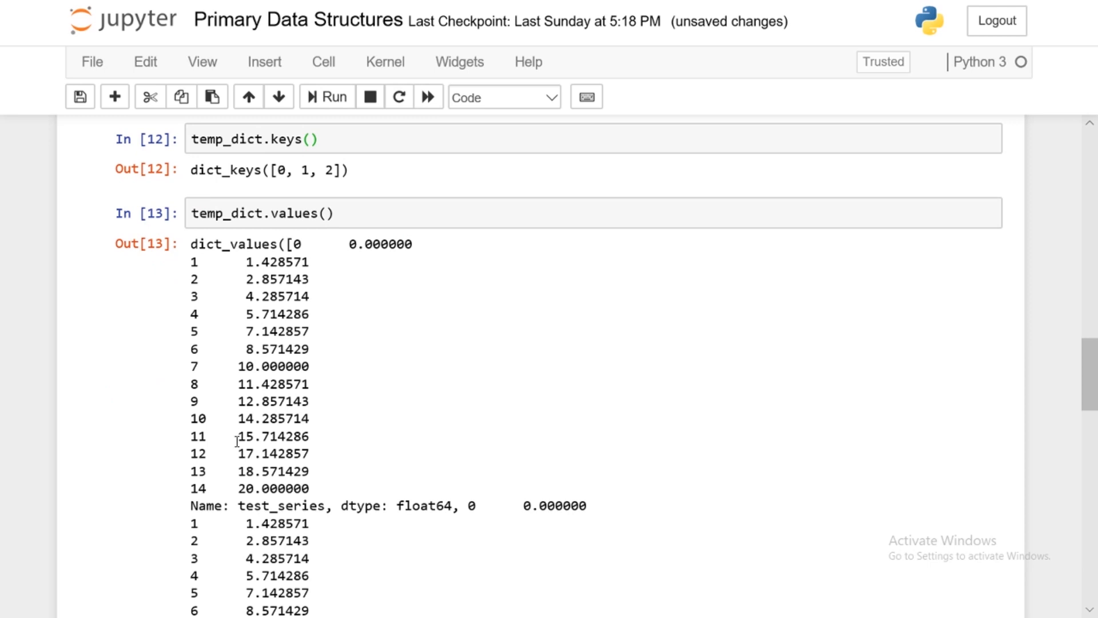
mouse_move(287, 441)
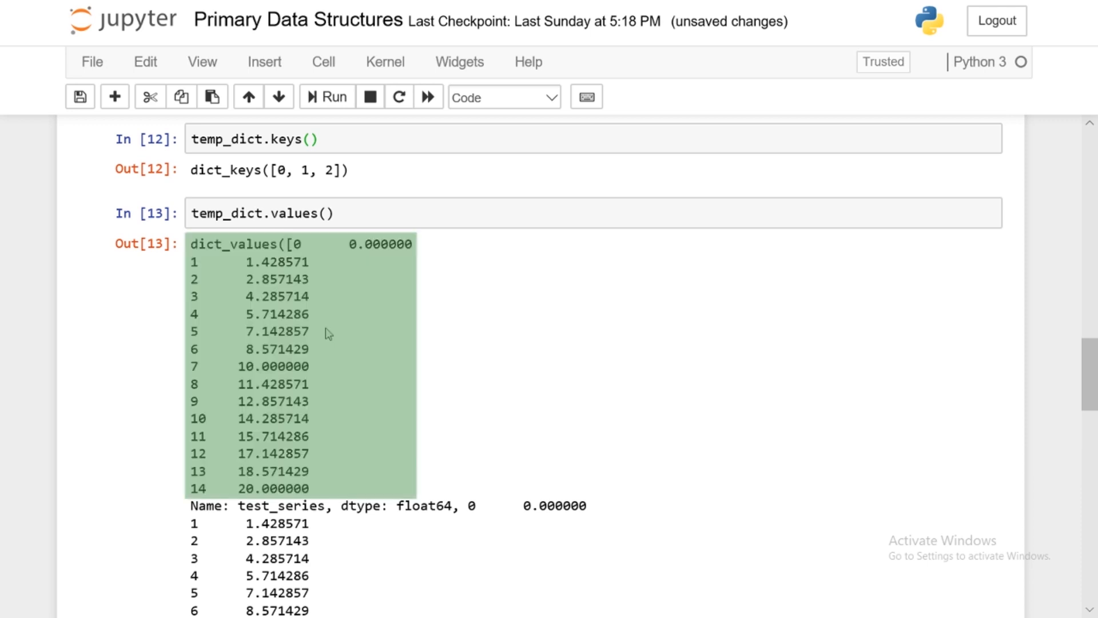
scroll(down, 3)
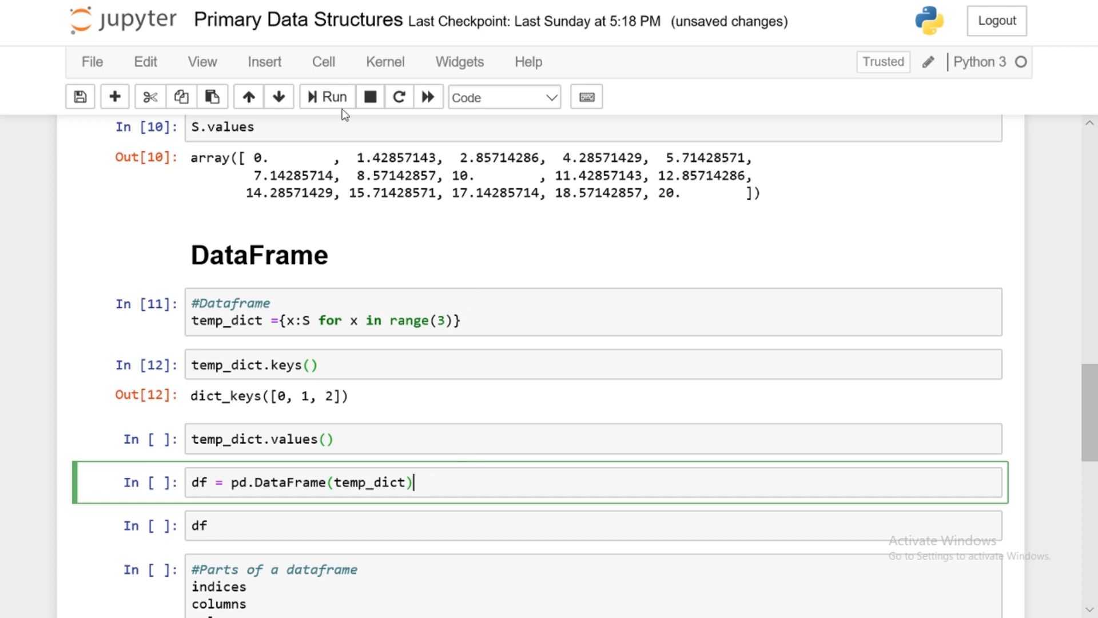
click(327, 97)
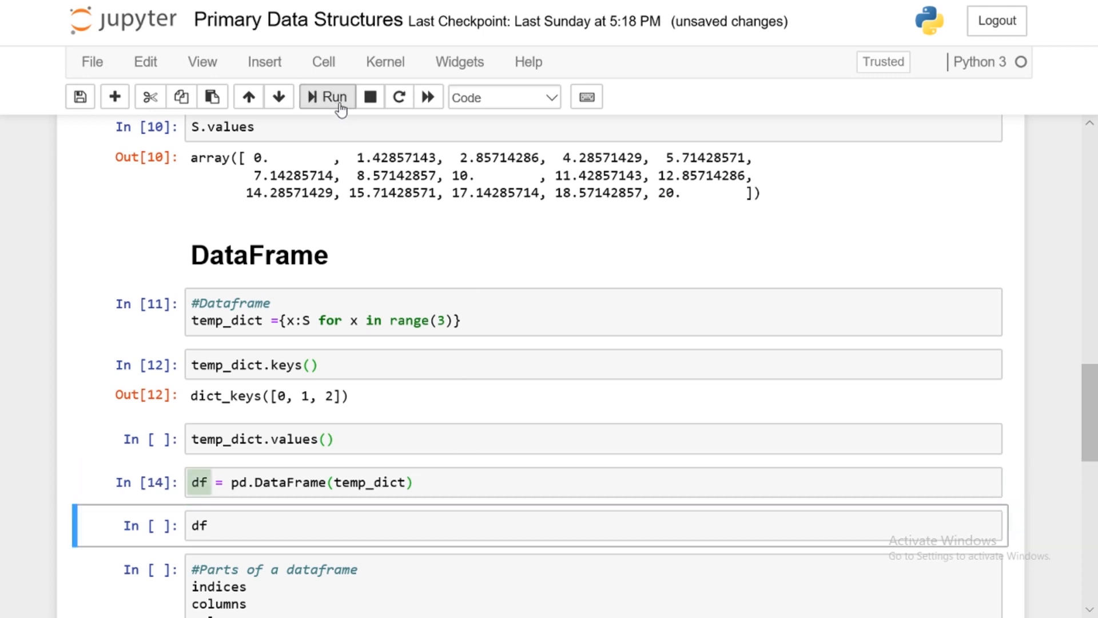
click(198, 481)
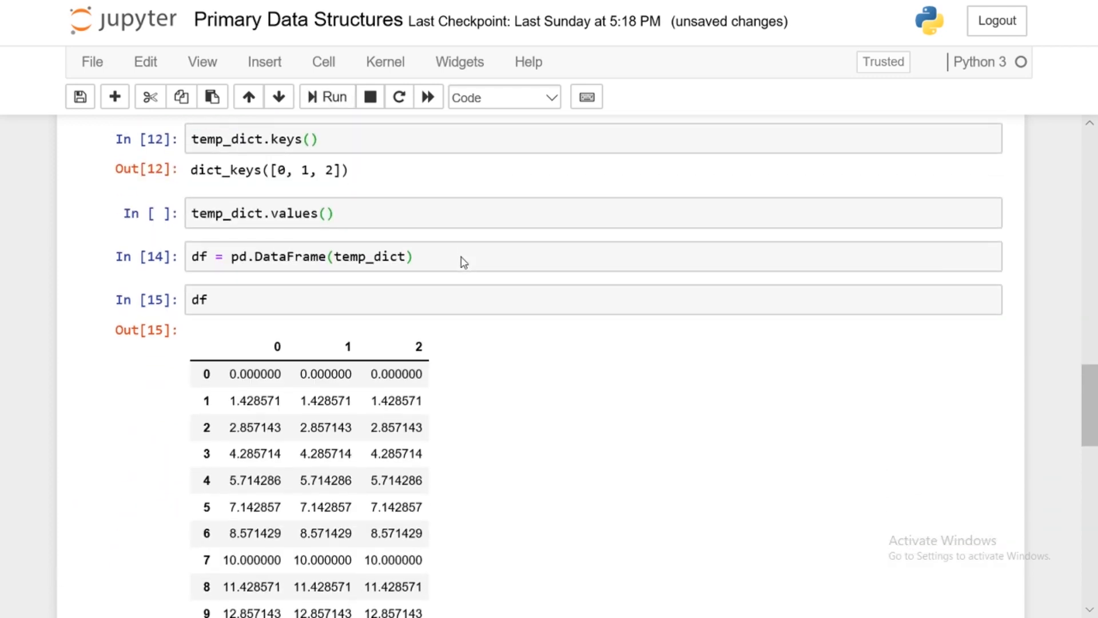
scroll(down, 3)
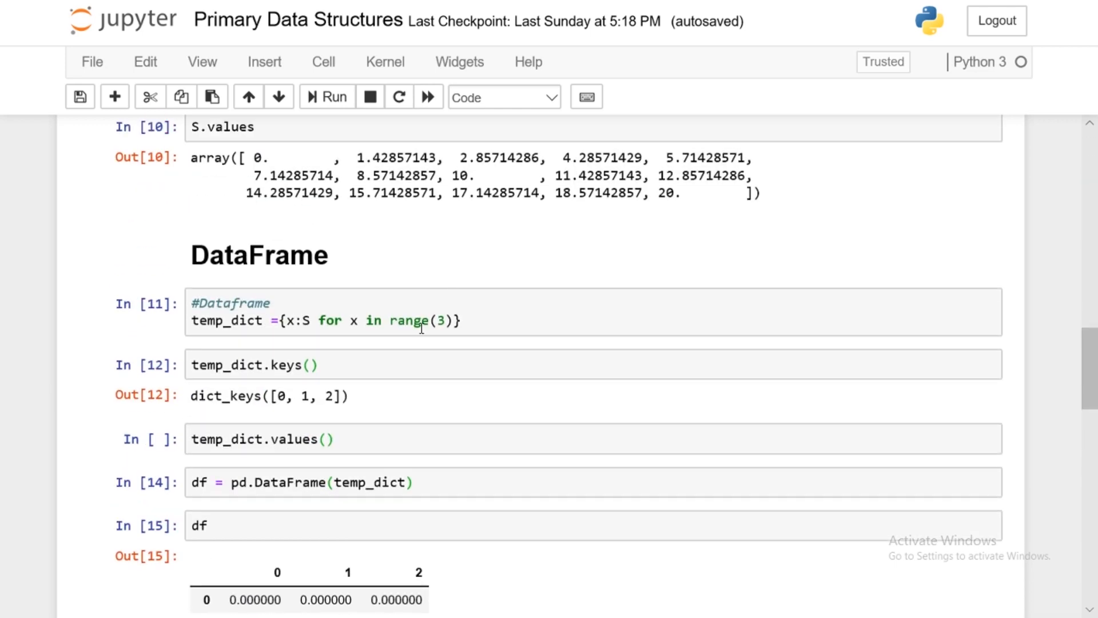
scroll(down, 3)
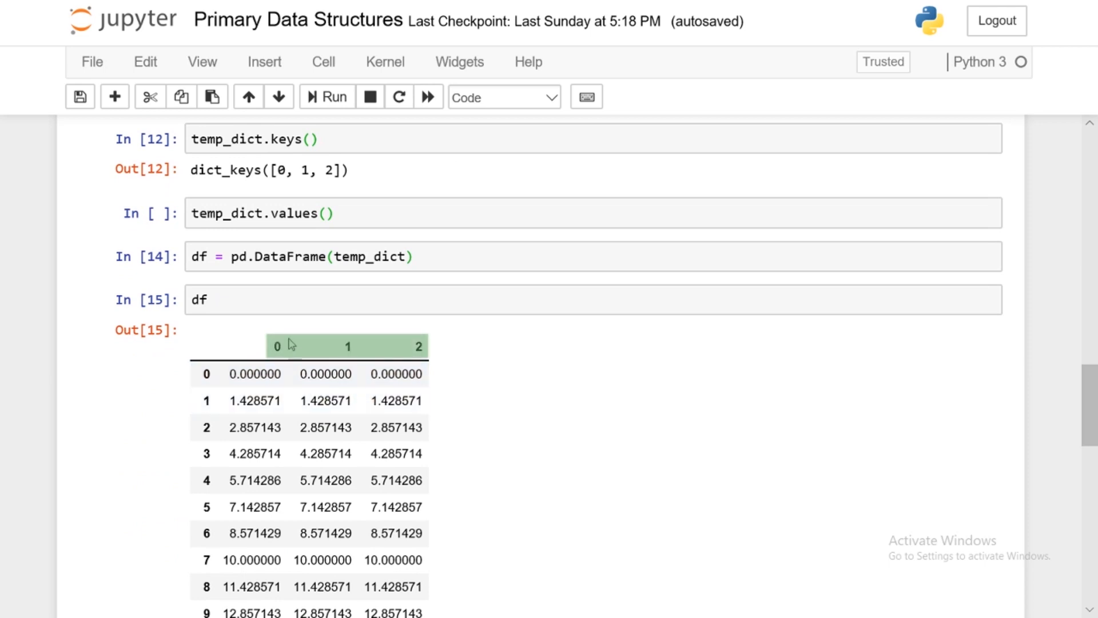
mouse_move(491, 370)
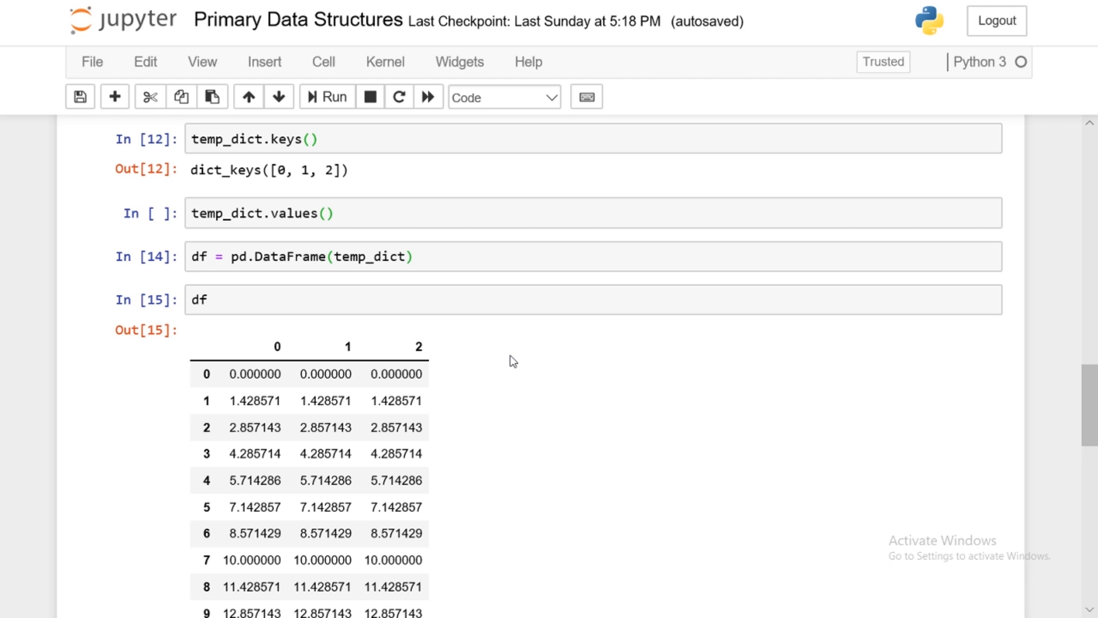
scroll(down, 3)
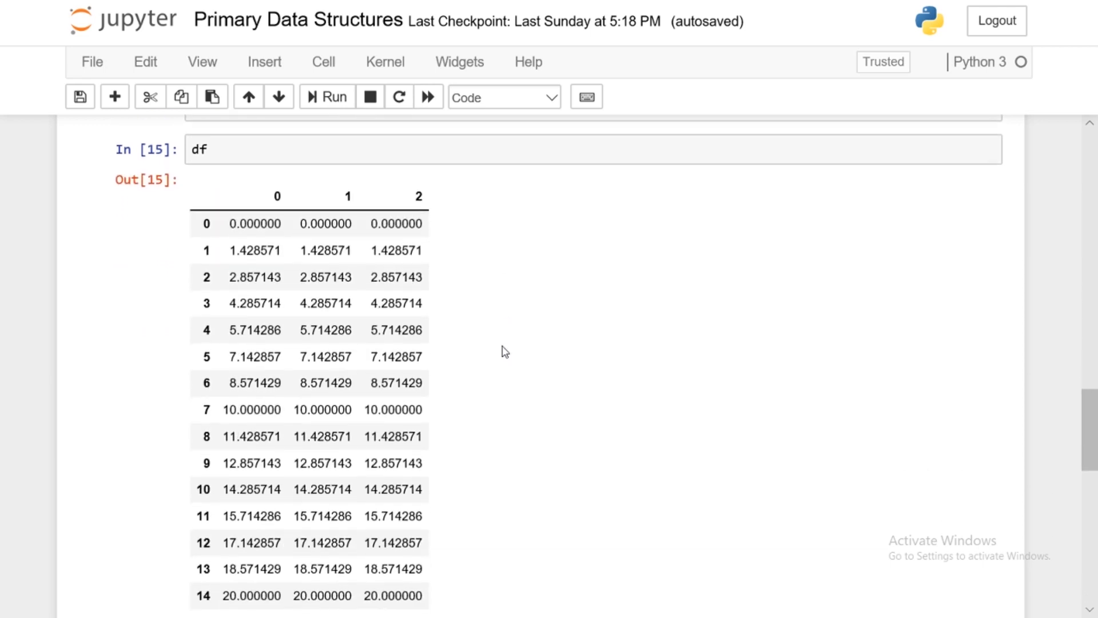
mouse_move(505, 345)
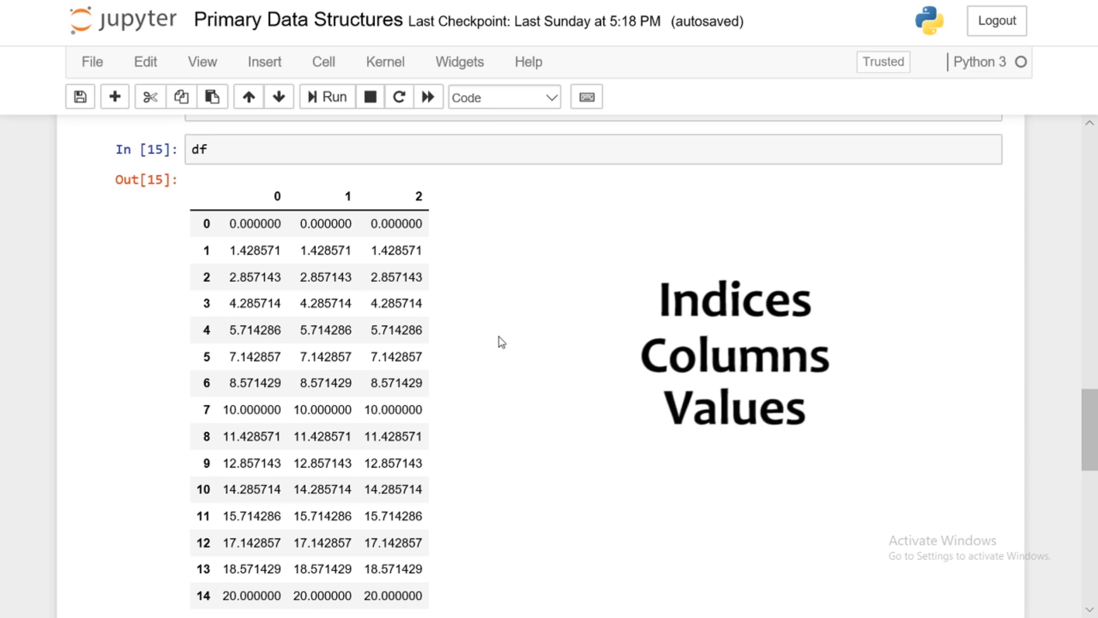
Show df.index as RangeIndex(0, 15, 1), df.columns as Int64Index([0, 1, 2]) and df.values
scroll(down, 3)
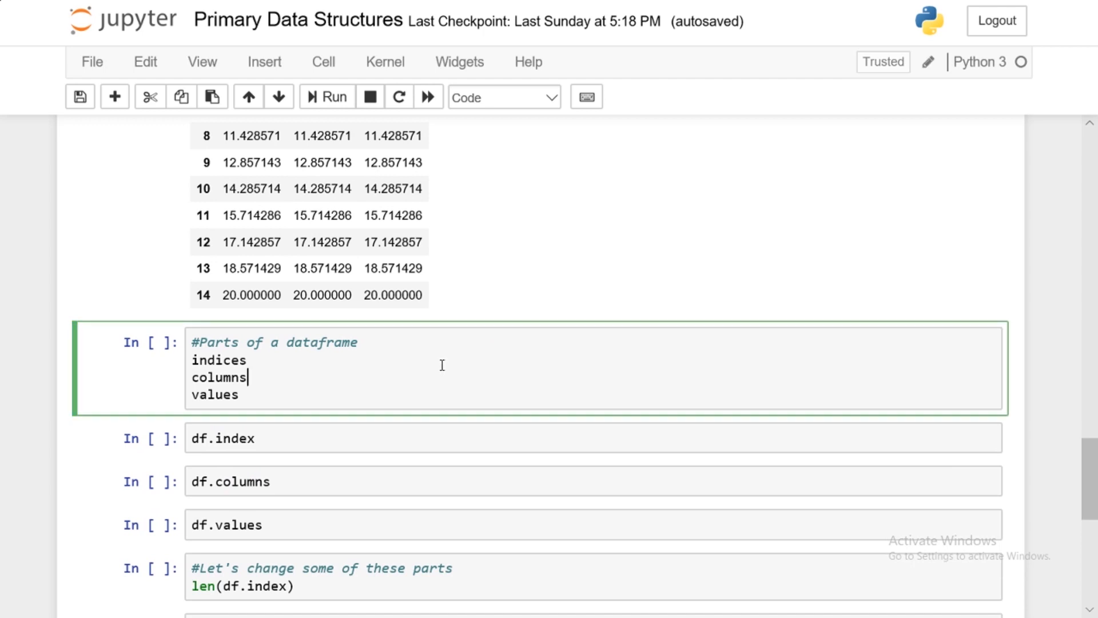
drag(191, 359, 250, 394)
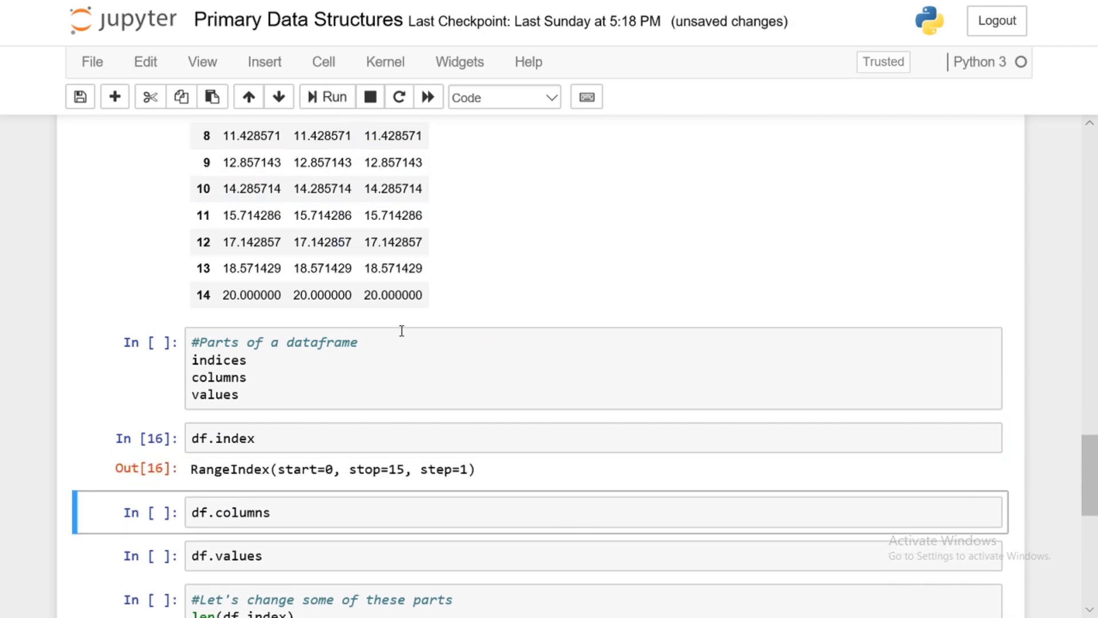
mouse_move(400, 336)
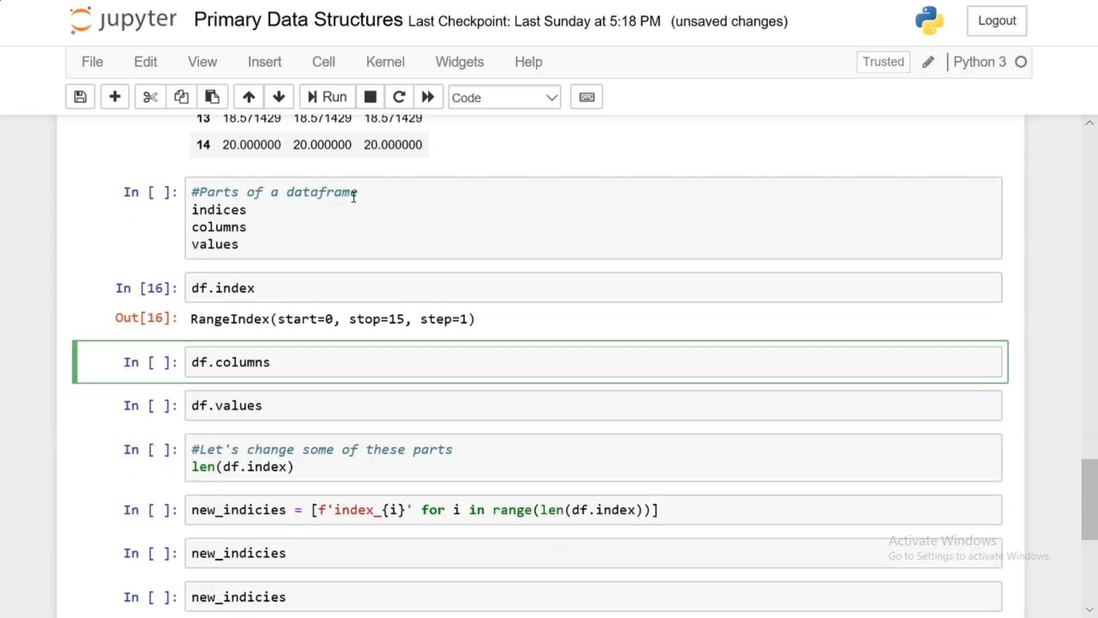
click(327, 96)
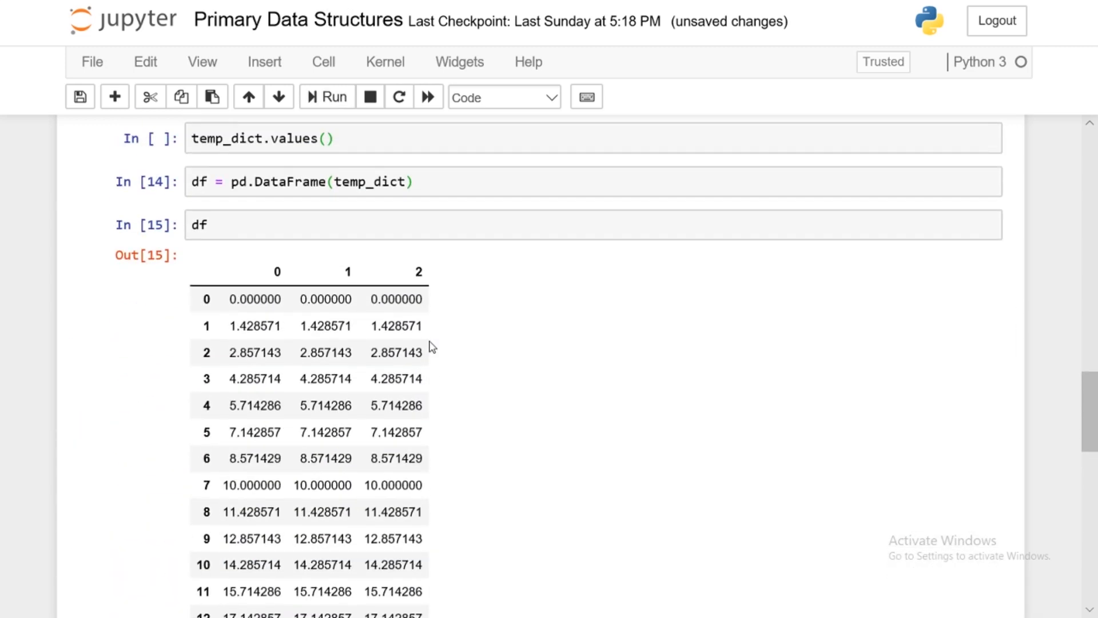
scroll(down, 3)
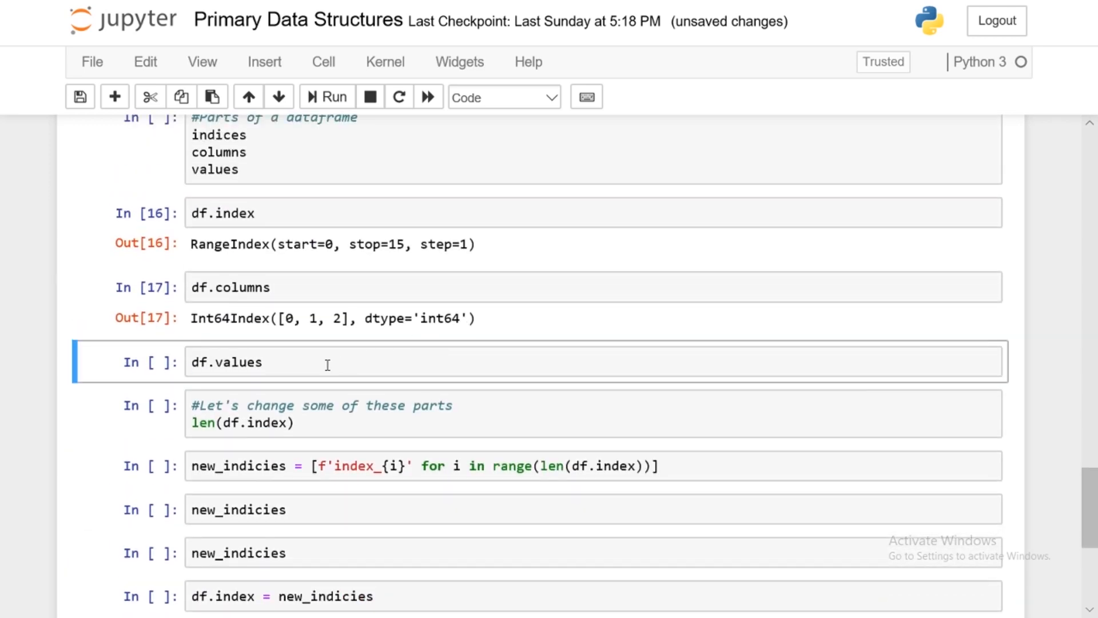
click(326, 96)
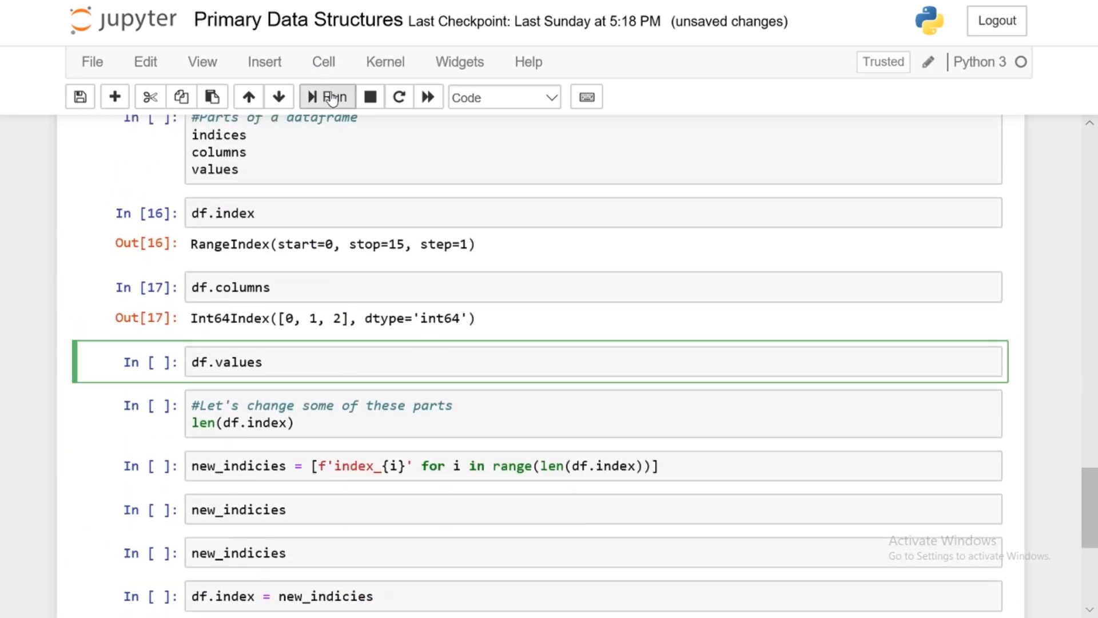
click(326, 97)
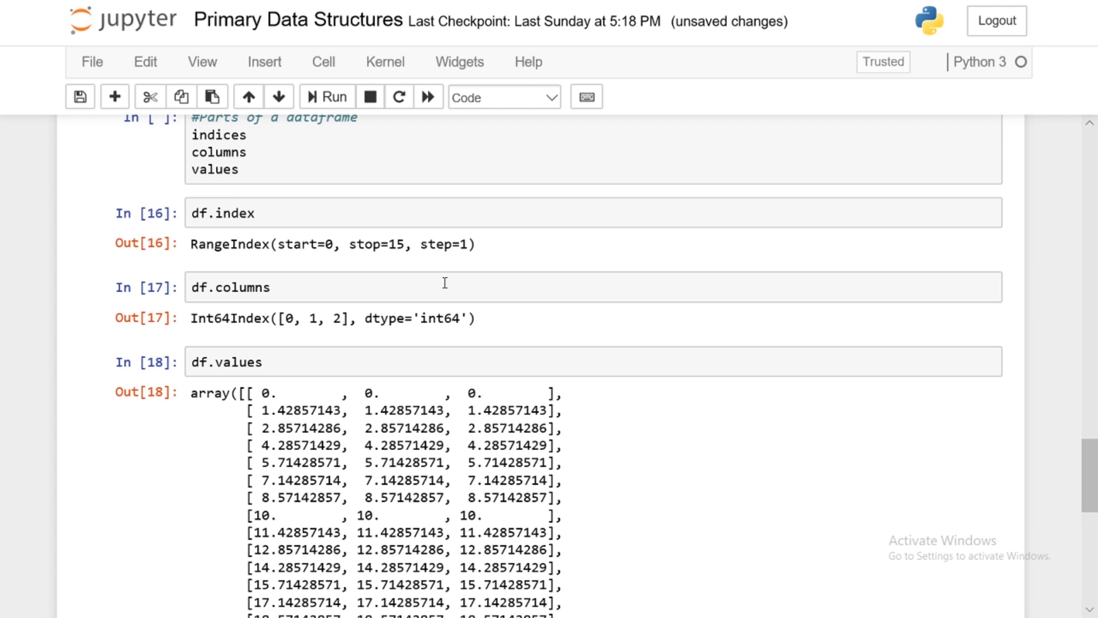
scroll(down, 3)
text(len(df.index))
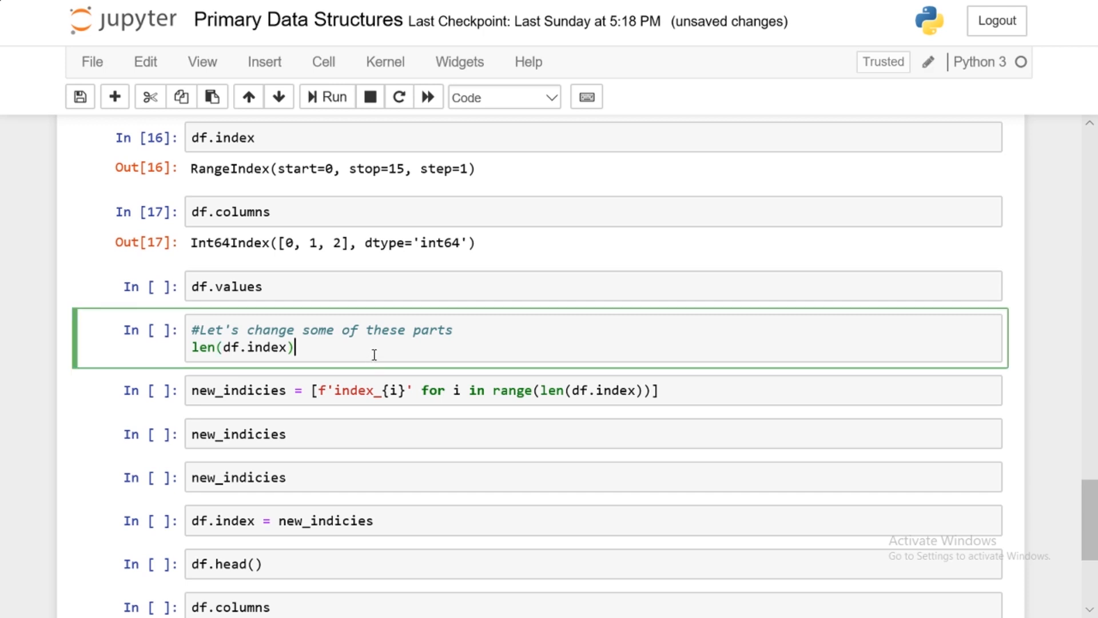
mouse_move(377, 353)
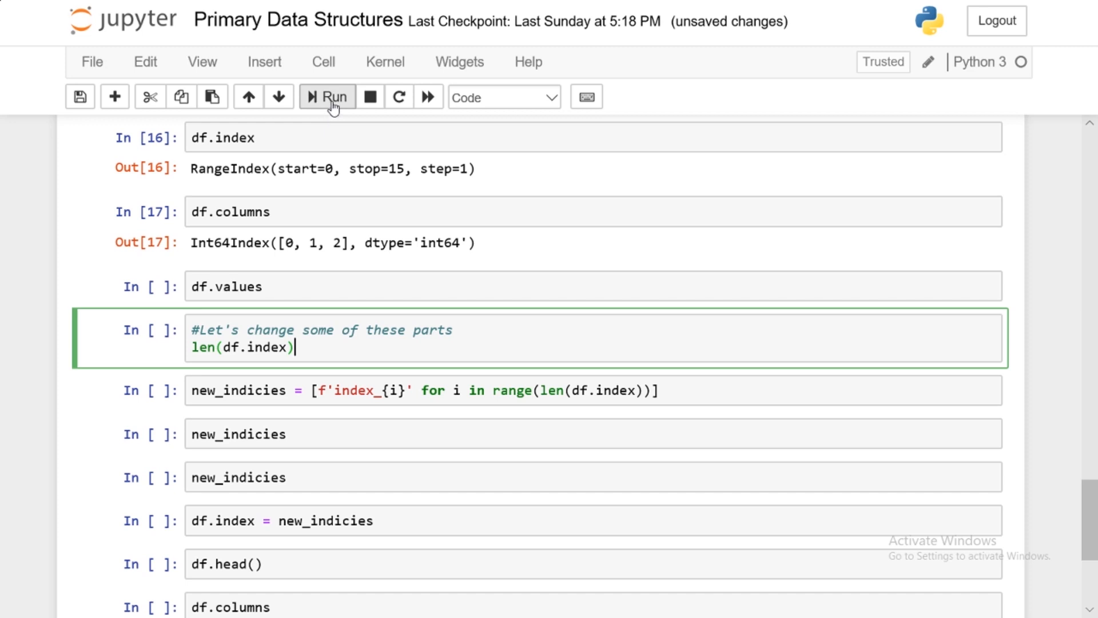
Get len(df.index) as 15, build labels index_0 to index_14 and assign them to df.index
click(325, 97)
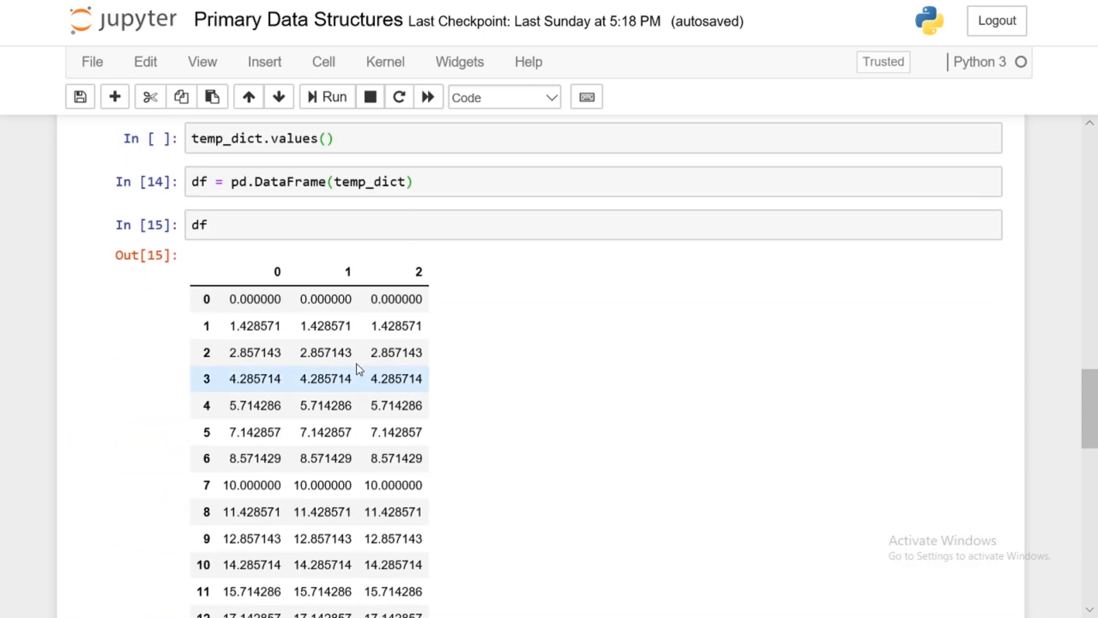
scroll(down, 3)
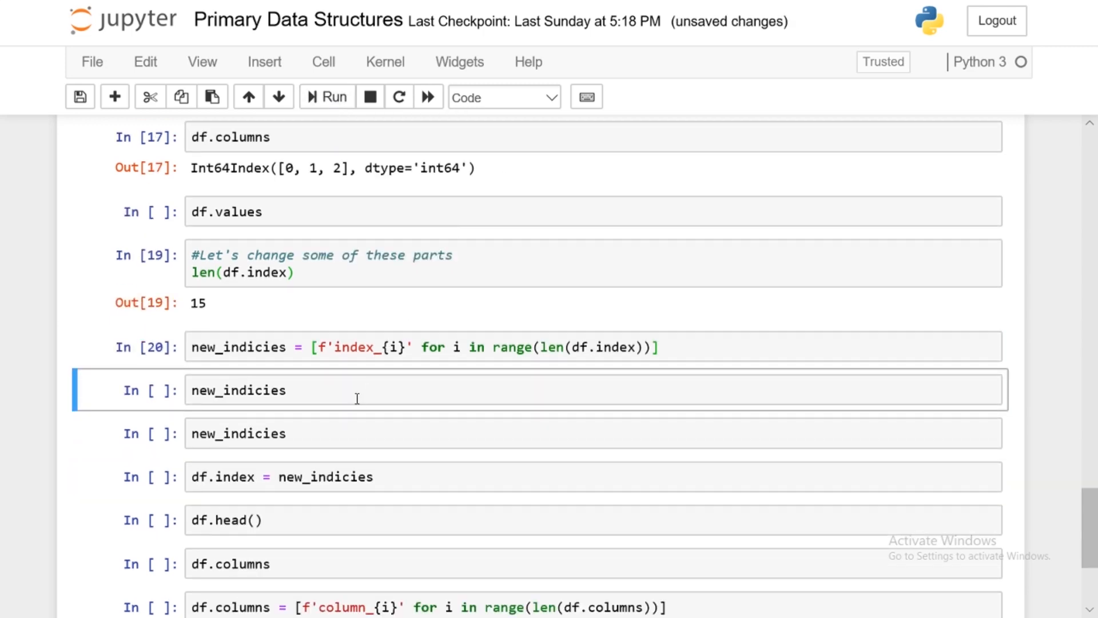
click(326, 97)
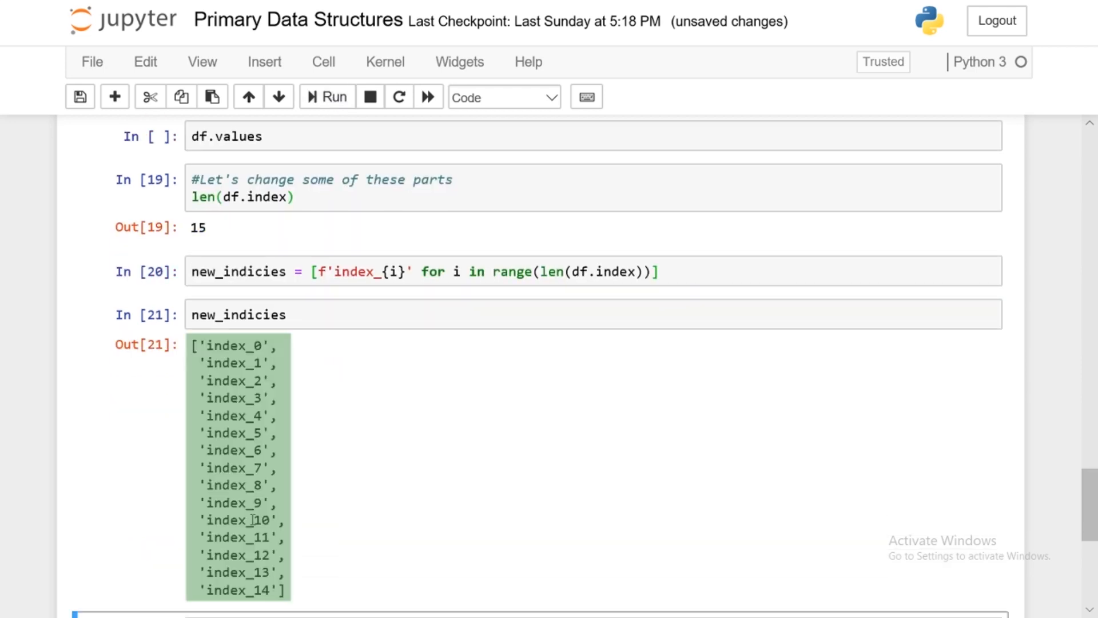
mouse_move(322, 245)
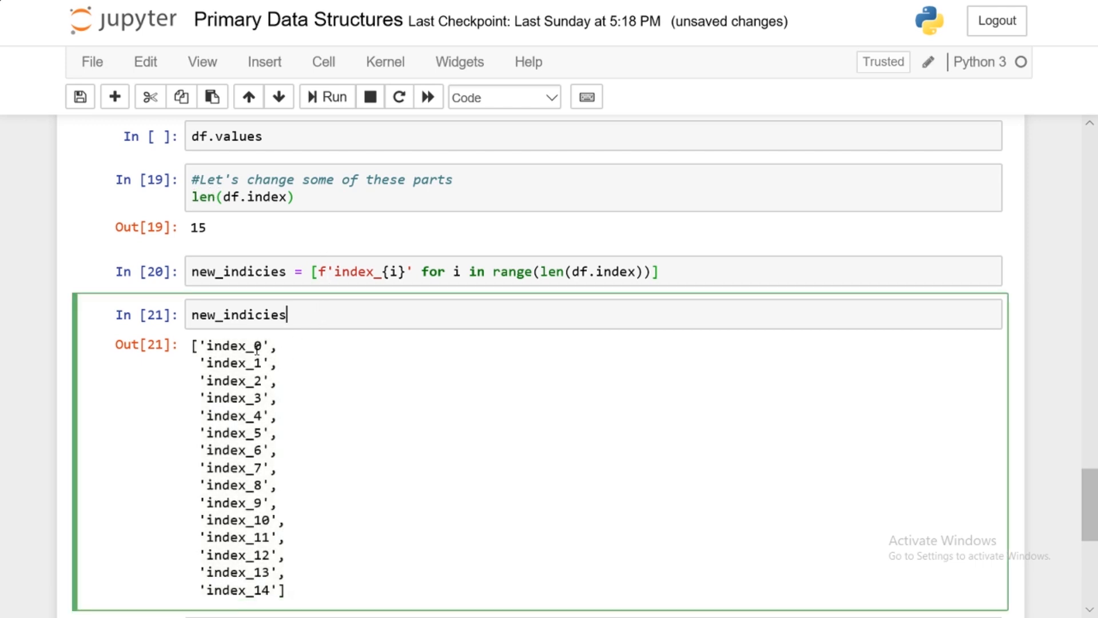
mouse_move(236, 508)
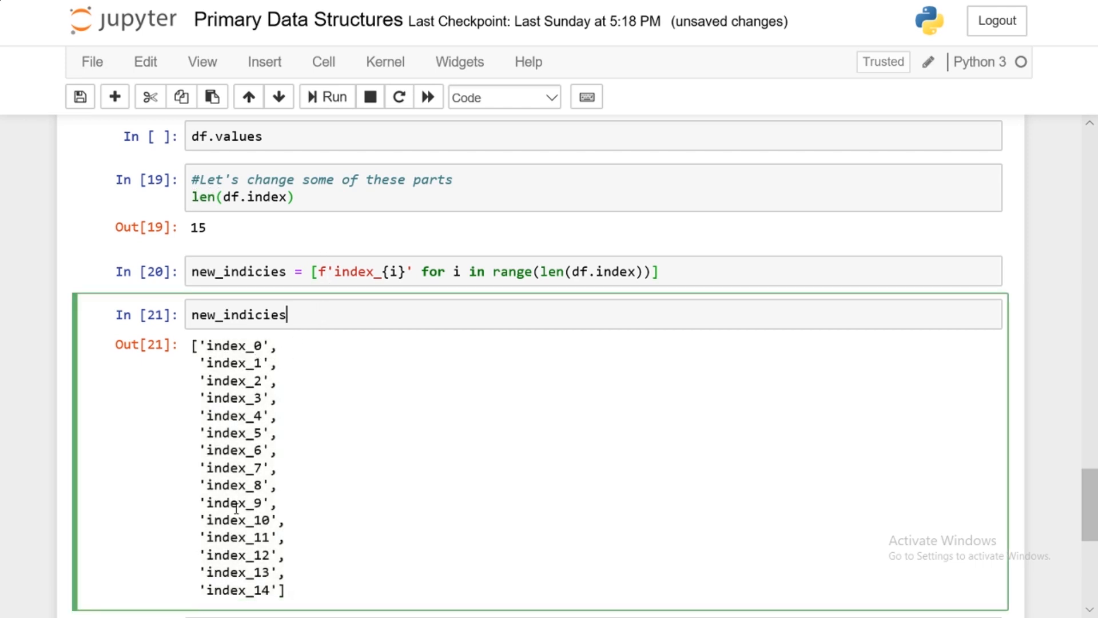
mouse_move(325, 370)
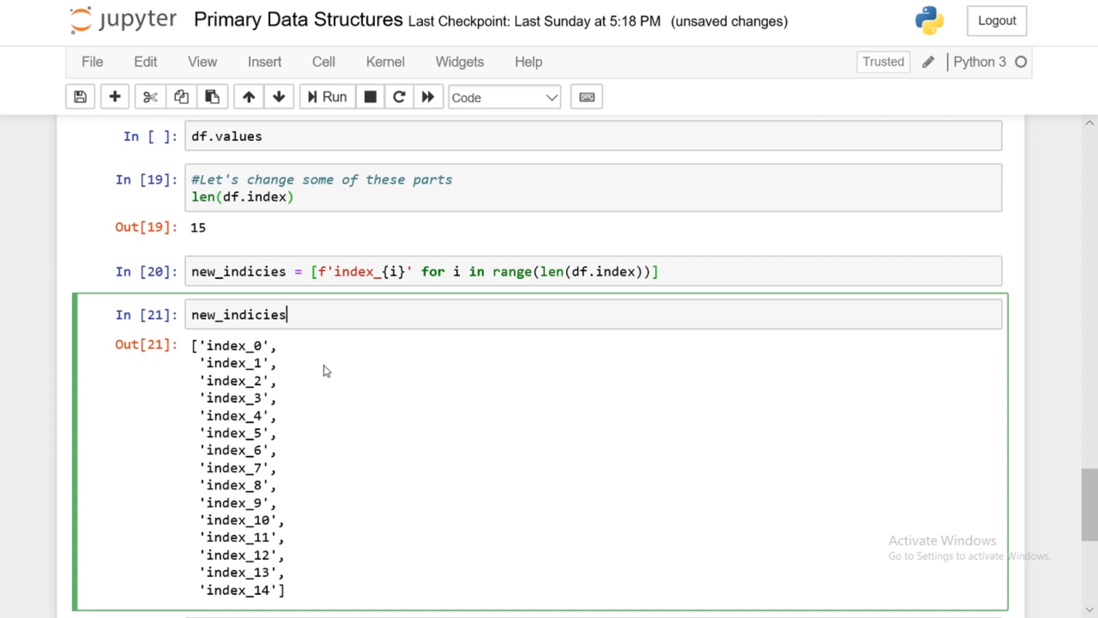
scroll(down, 3)
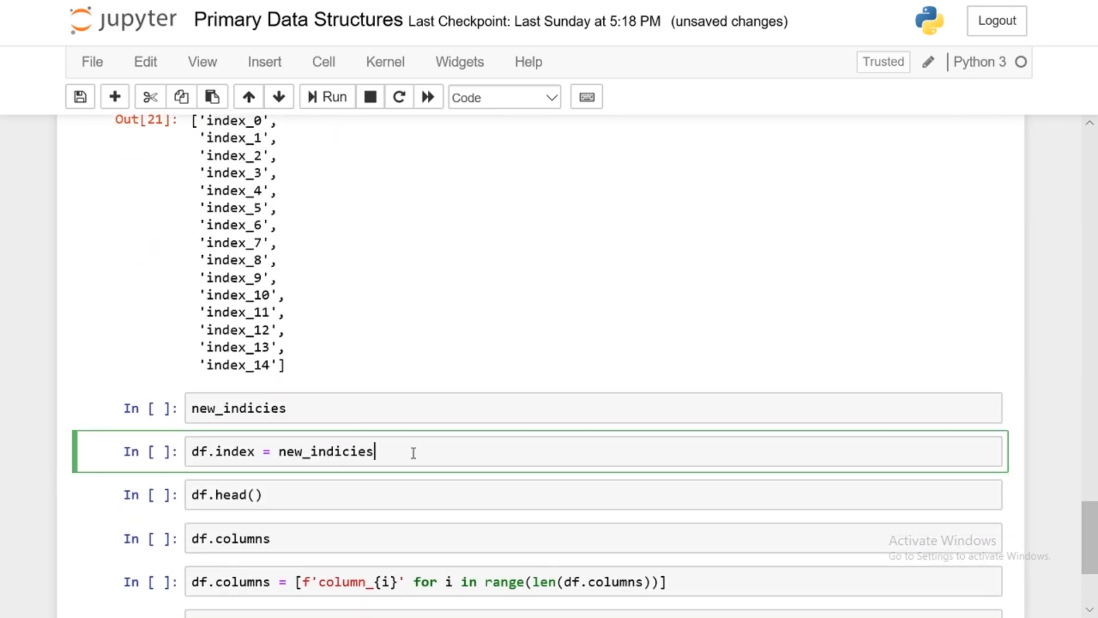
triple_click(282, 451)
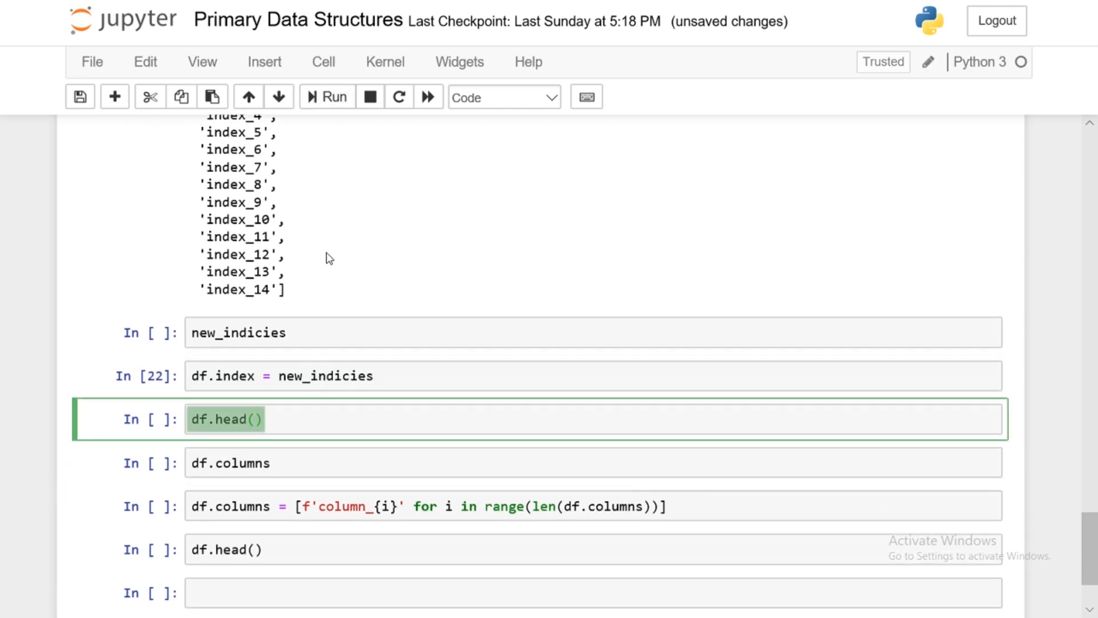
Preview df.head() with rows index_0 to index_4, list columns 0, 1, 2, then rename them column_0 to column_2
click(225, 418)
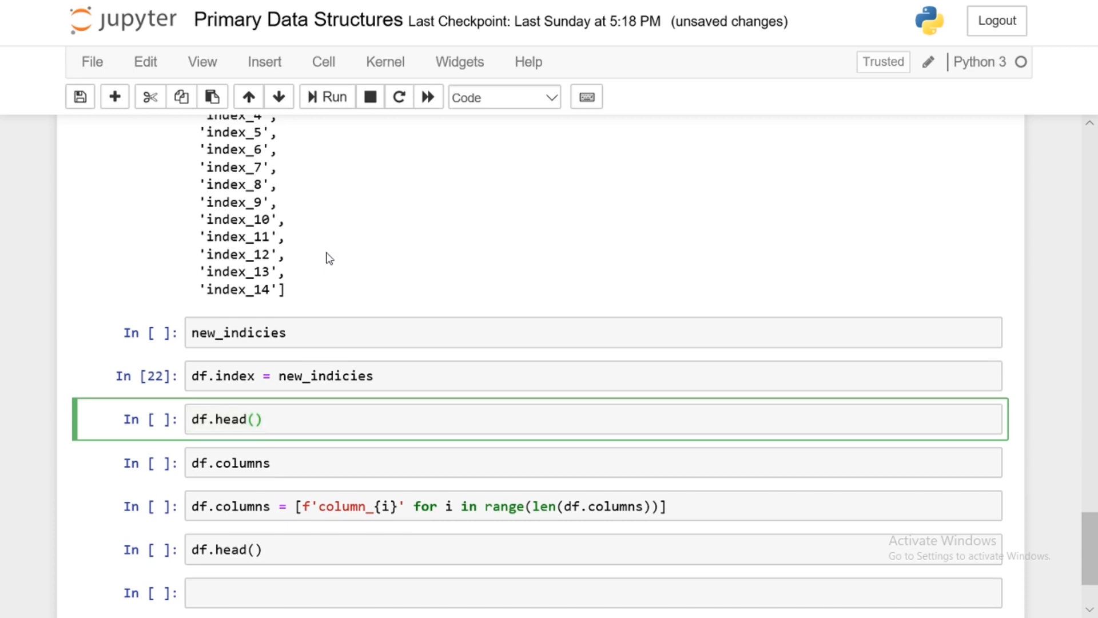
click(325, 97)
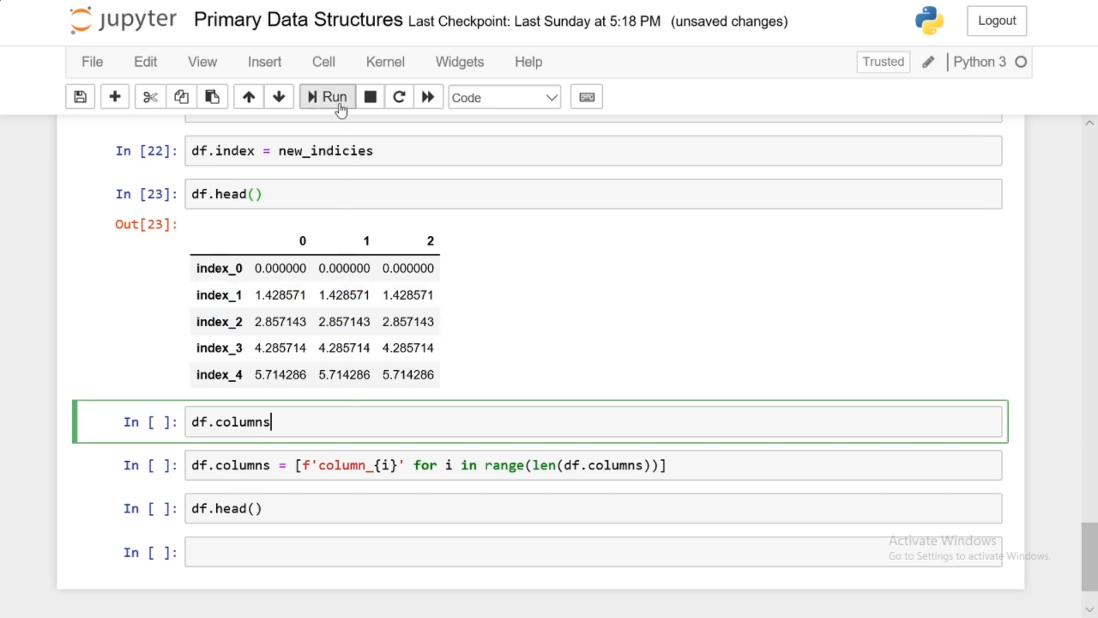
click(325, 97)
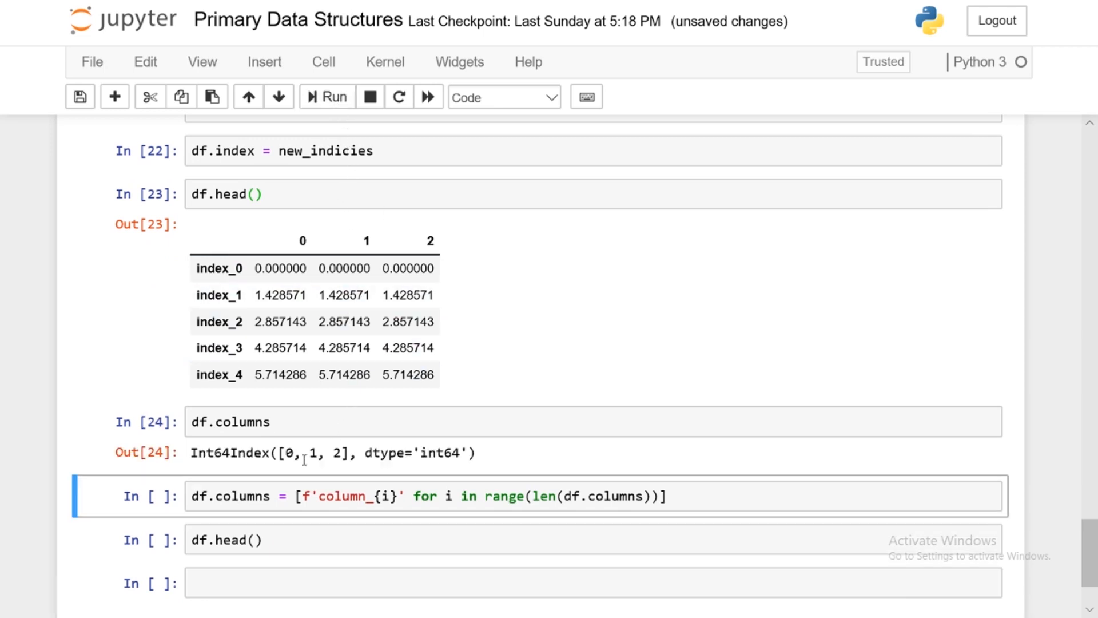
drag(283, 452, 345, 453)
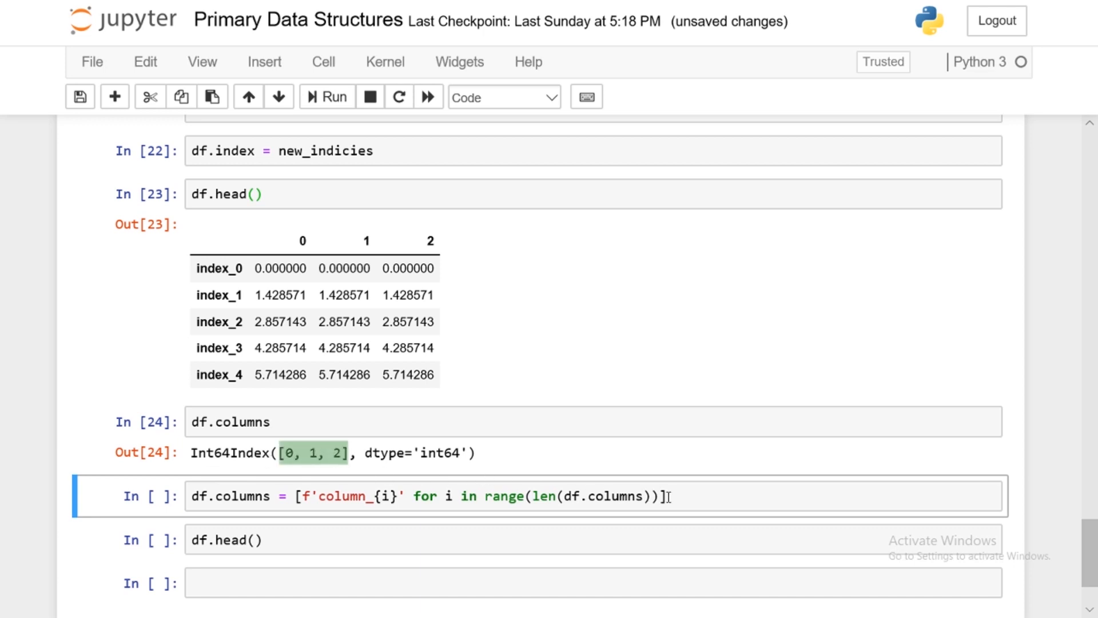
click(326, 97)
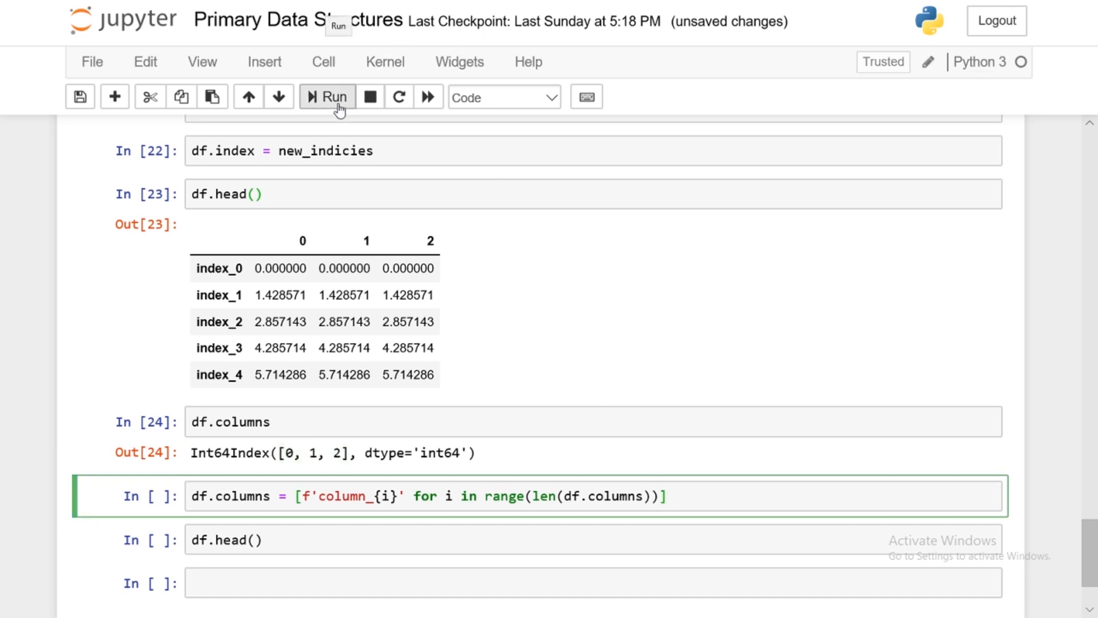
click(324, 97)
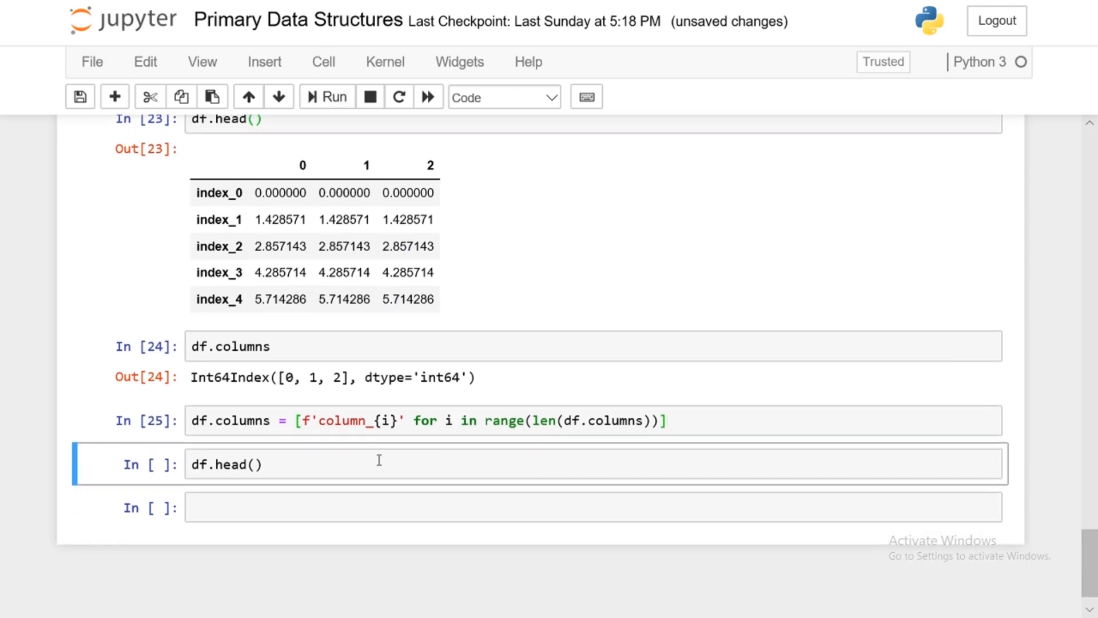